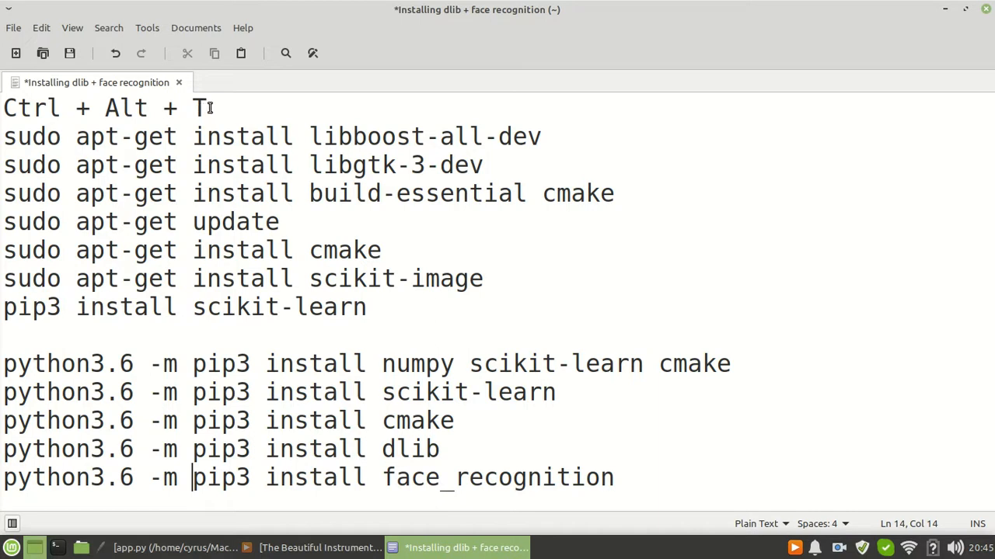
pyautogui.moveTo(93, 532)
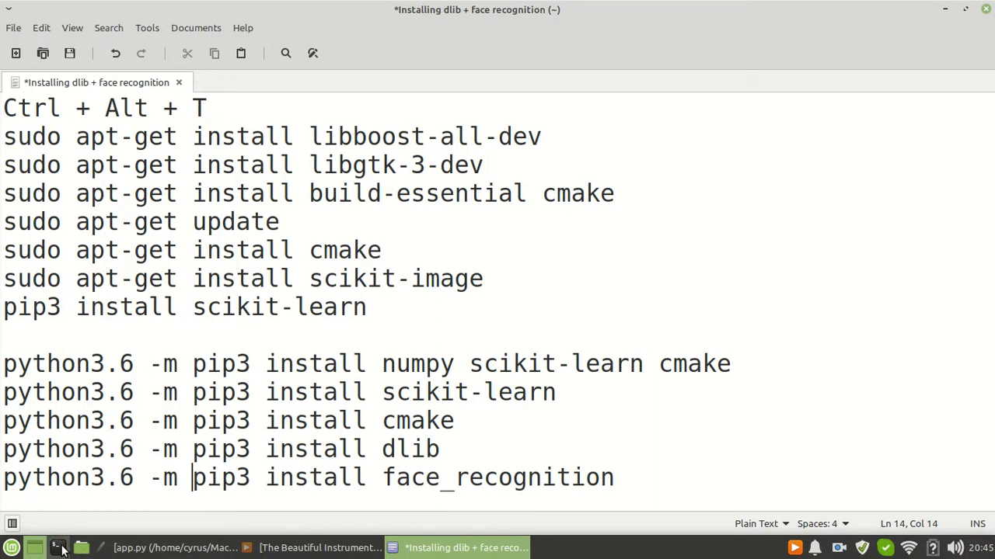
# - Launch a new terminal window from the bottom panel
pyautogui.click(57, 548)
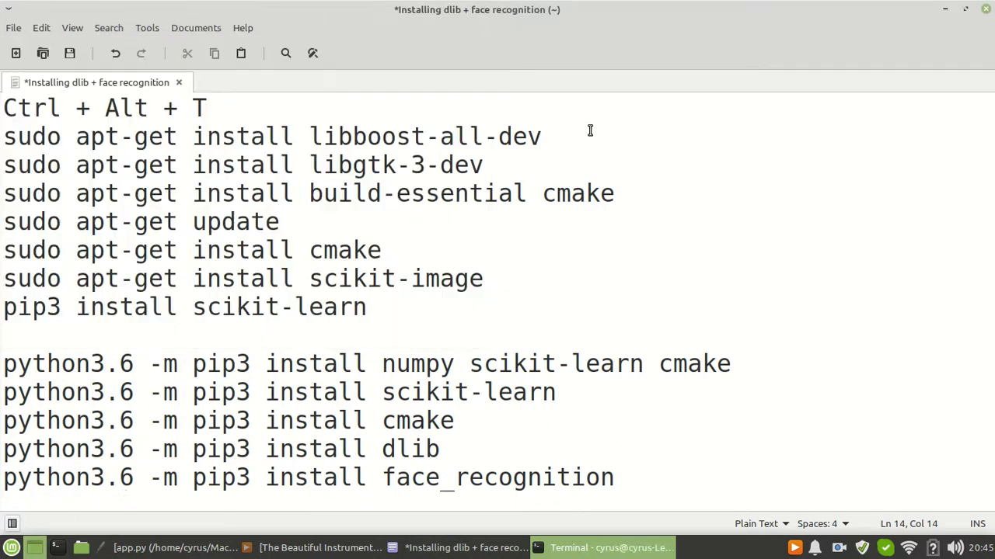
# - Run the copied 'sudo apt-get install libboost-all-dev' in Terminal and enter the sudo password
pyautogui.click(542, 136)
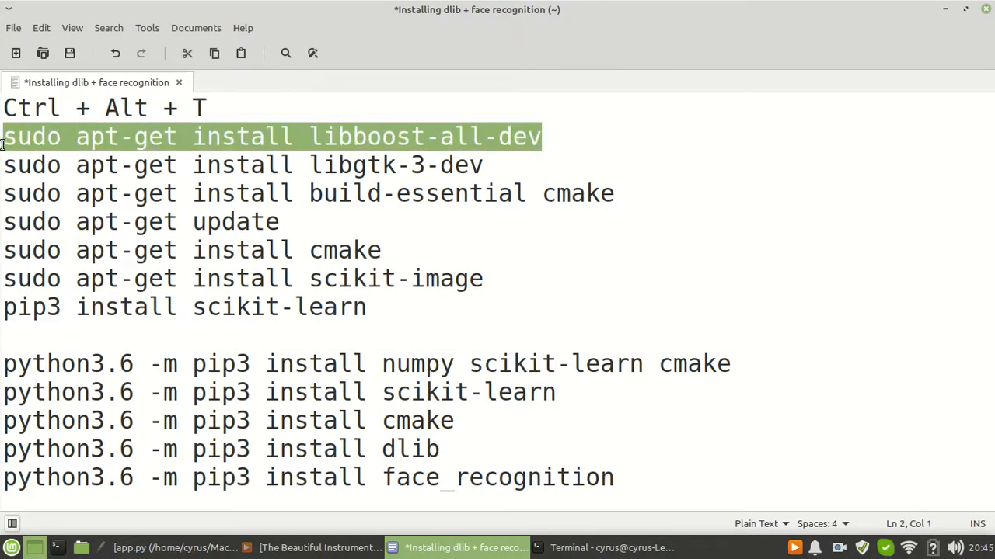
pyautogui.moveTo(288, 142)
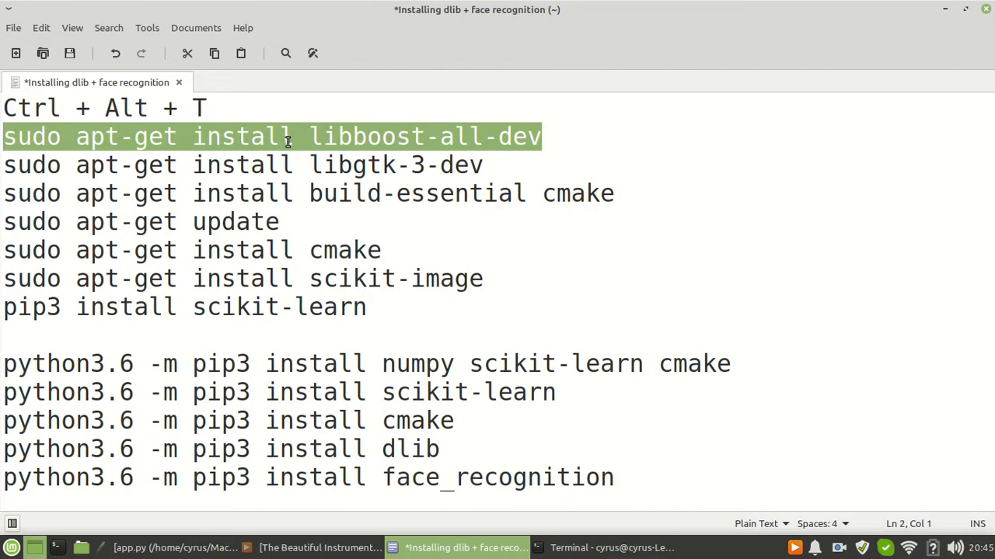
pyautogui.moveTo(307, 137)
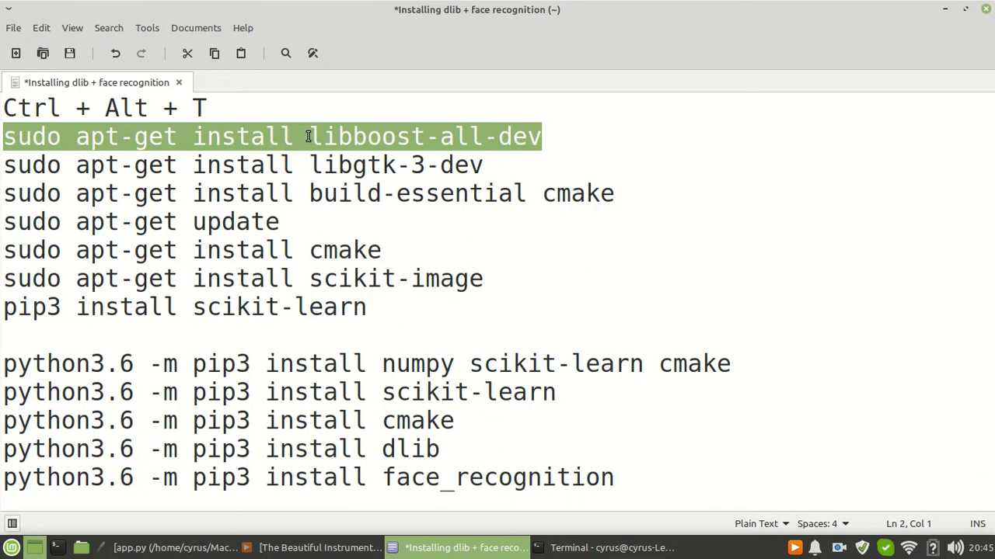
pyautogui.moveTo(349, 137)
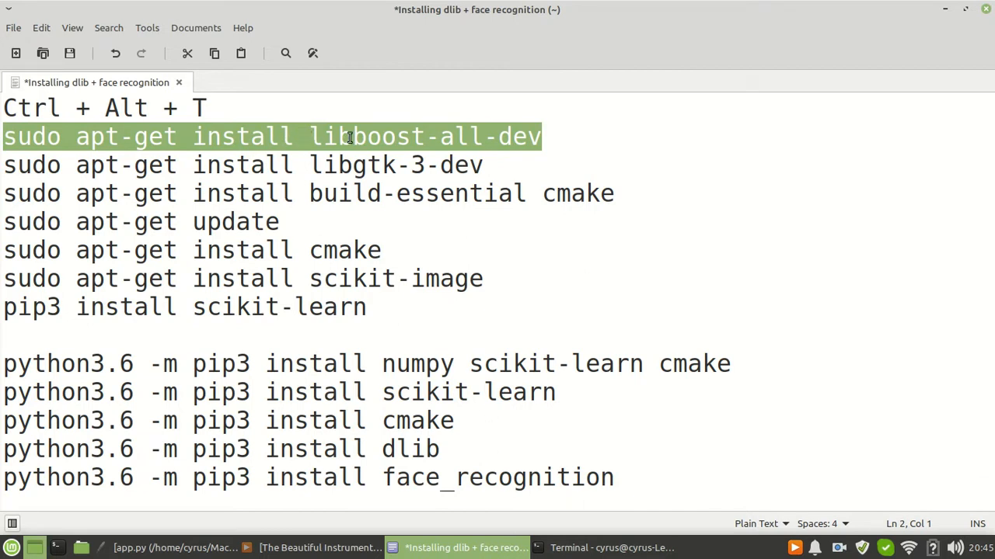
pyautogui.rightClick(349, 137)
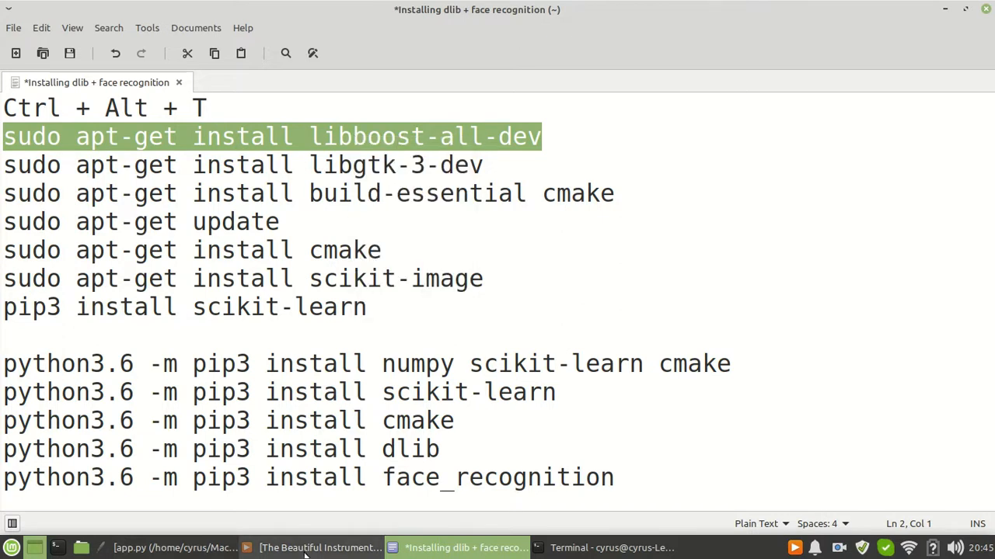
pyautogui.click(611, 547)
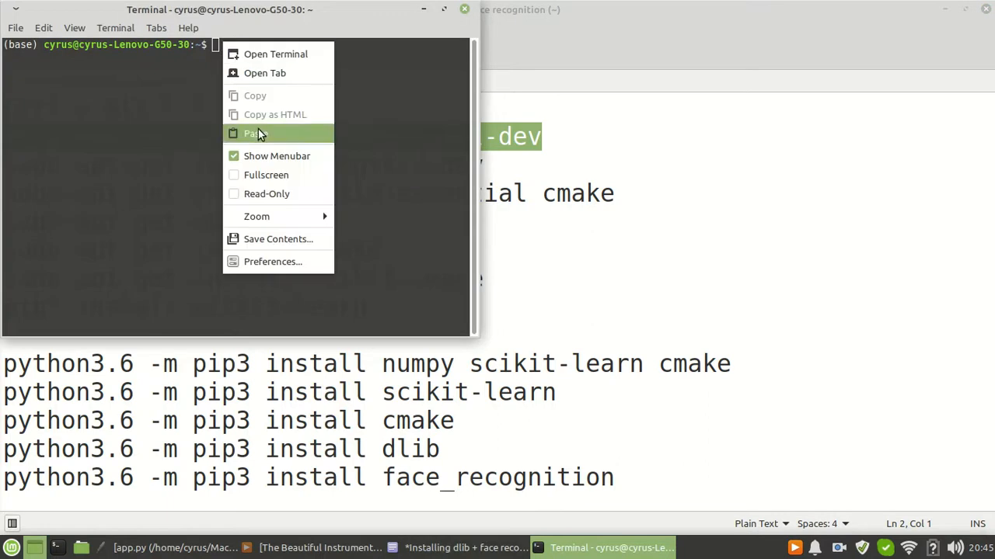
pyautogui.click(254, 133)
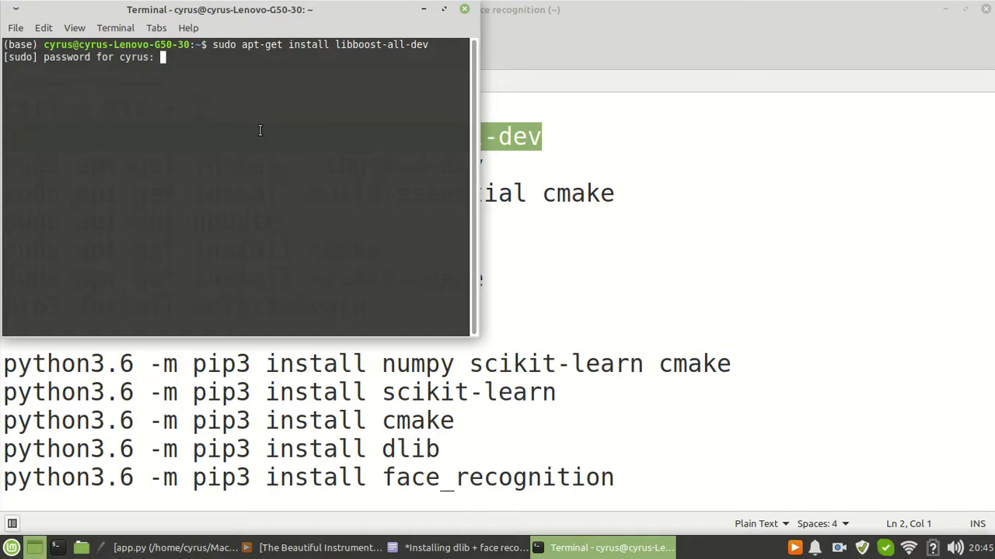
pyautogui.write('***')
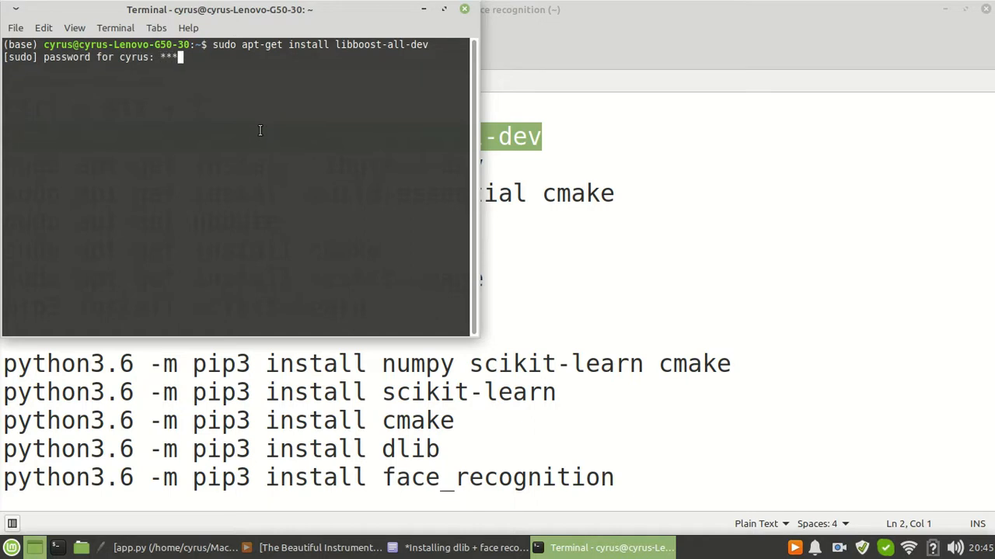
pyautogui.write('*')
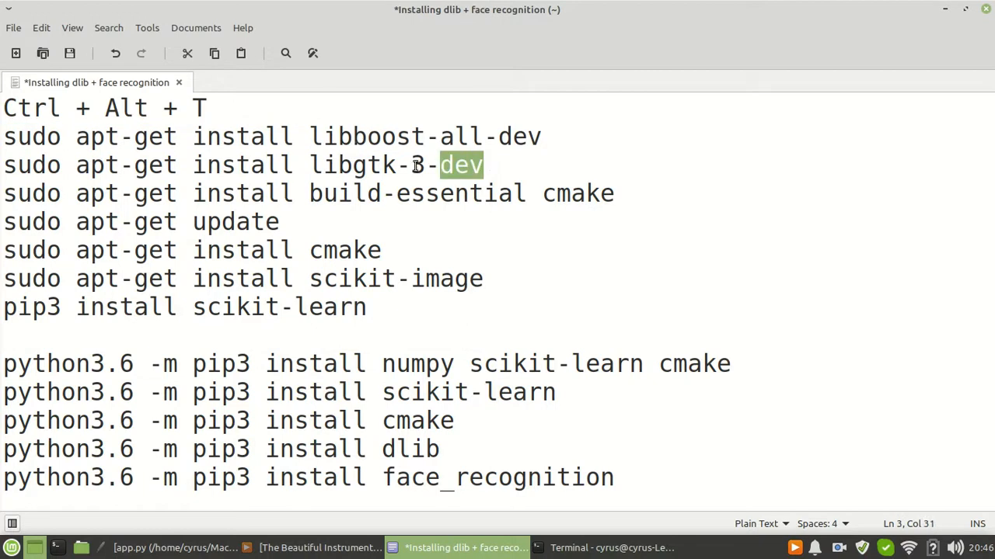
# - Copy and run the libgtk-3-dev and build-essential cmake apt-get install commands in Terminal
pyautogui.tripleClick(233, 164)
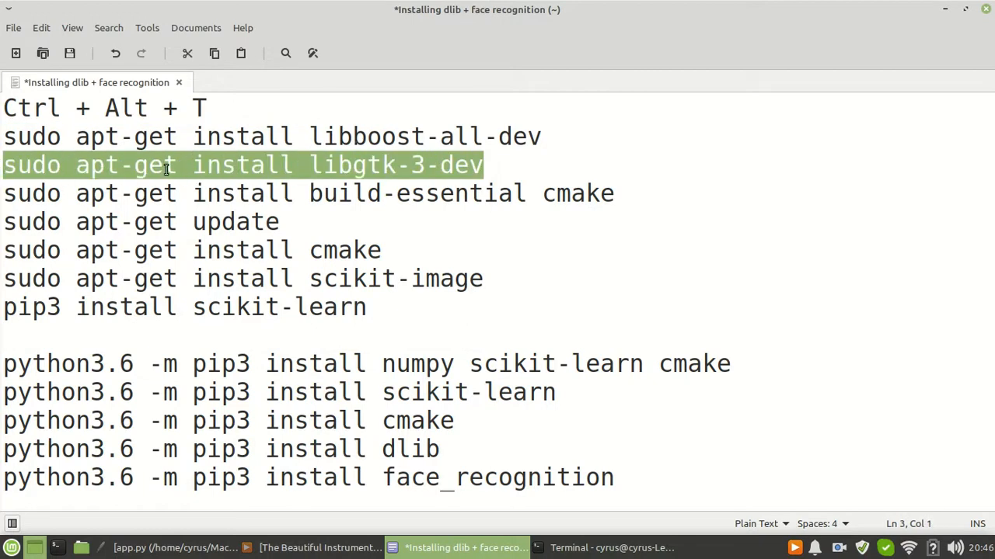
pyautogui.moveTo(466, 520)
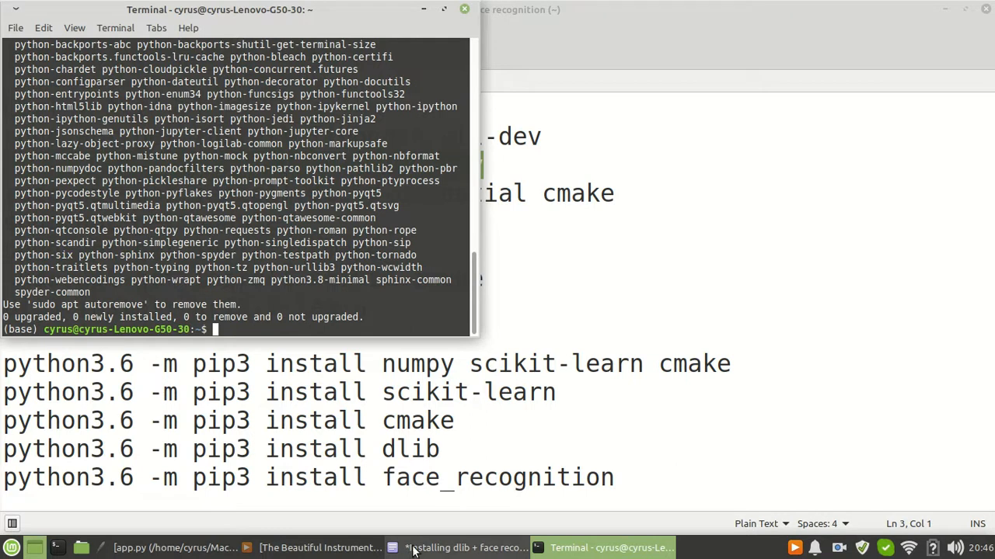
pyautogui.click(458, 548)
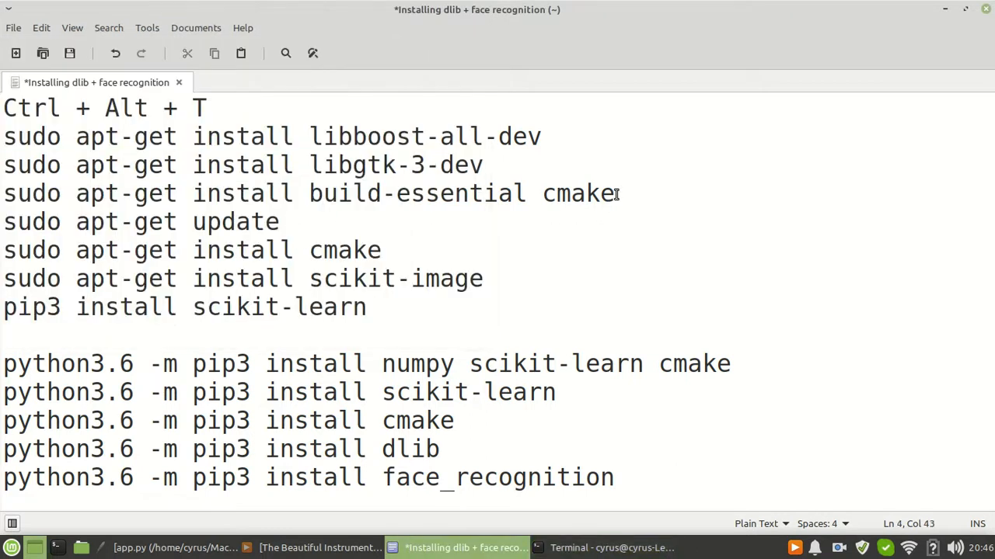
pyautogui.tripleClick(311, 194)
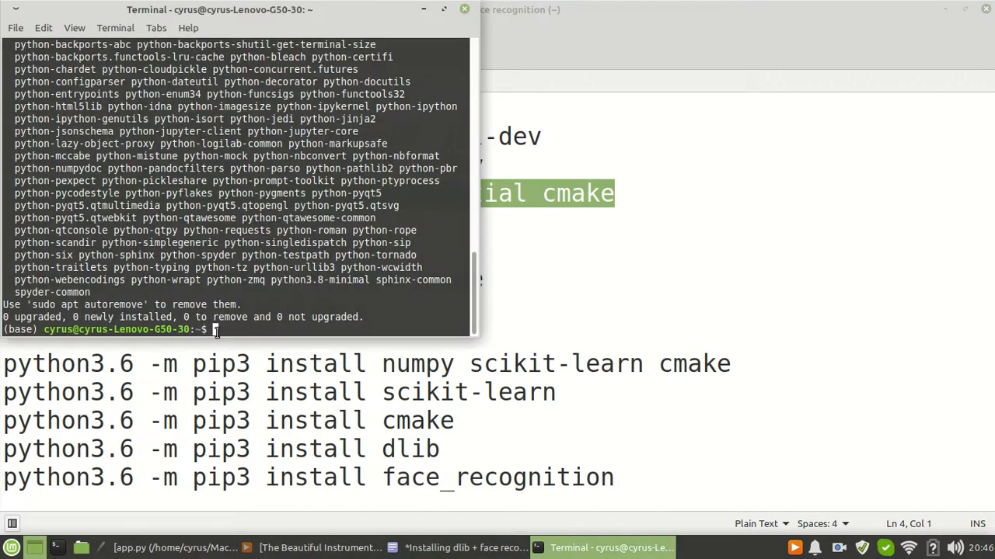
pyautogui.rightClick(217, 329)
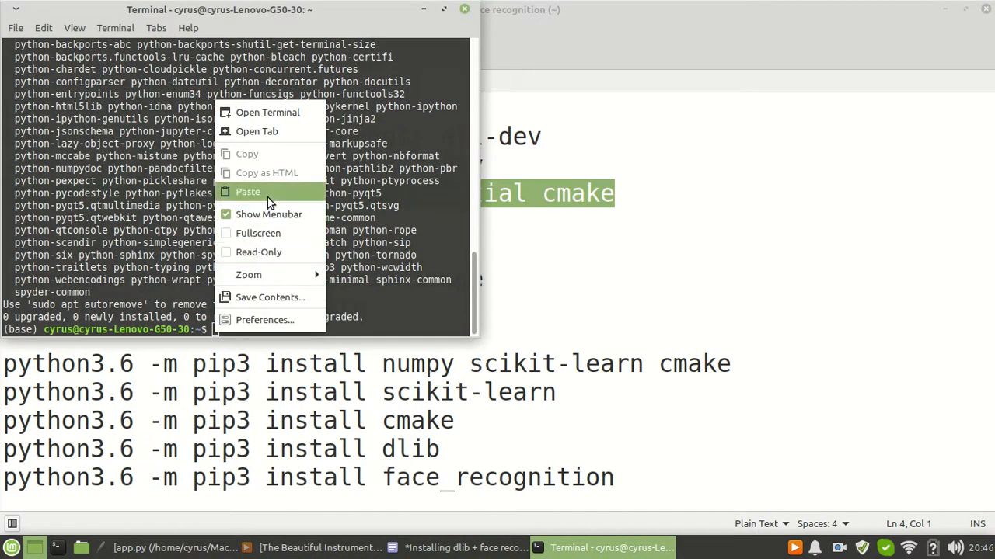
pyautogui.click(247, 192)
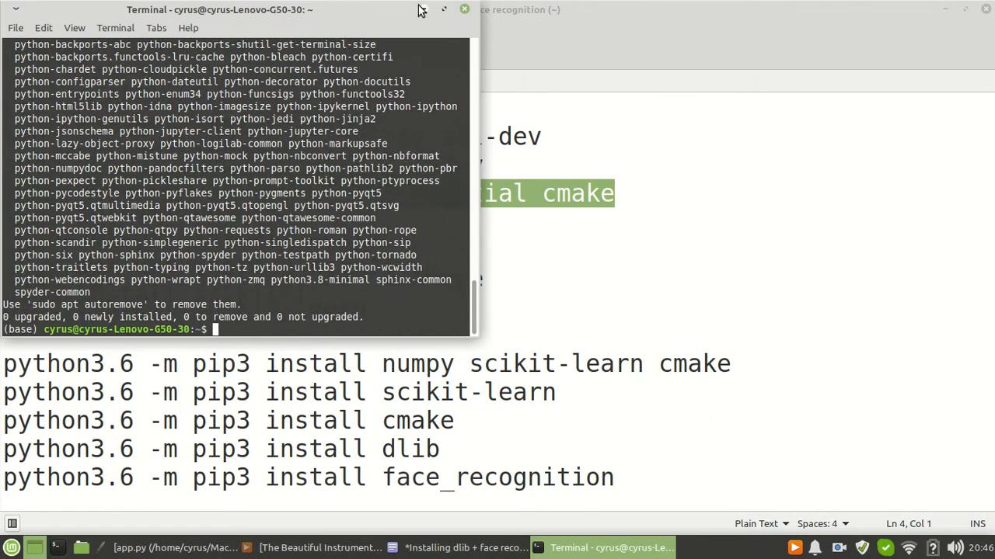
# - Copy 'sudo apt-get update' from the notes and run it in Terminal, then hide the terminal
pyautogui.click(465, 548)
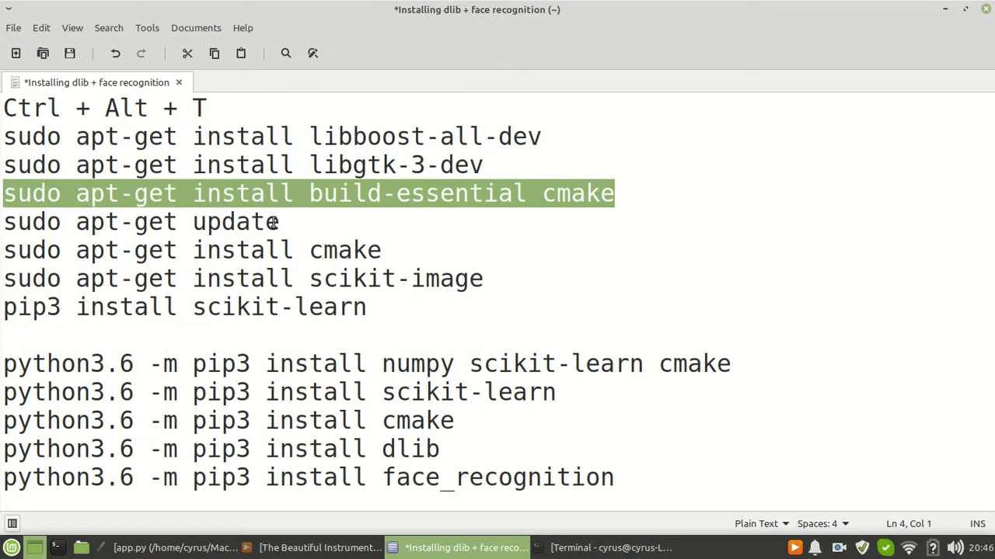
pyautogui.doubleClick(235, 222)
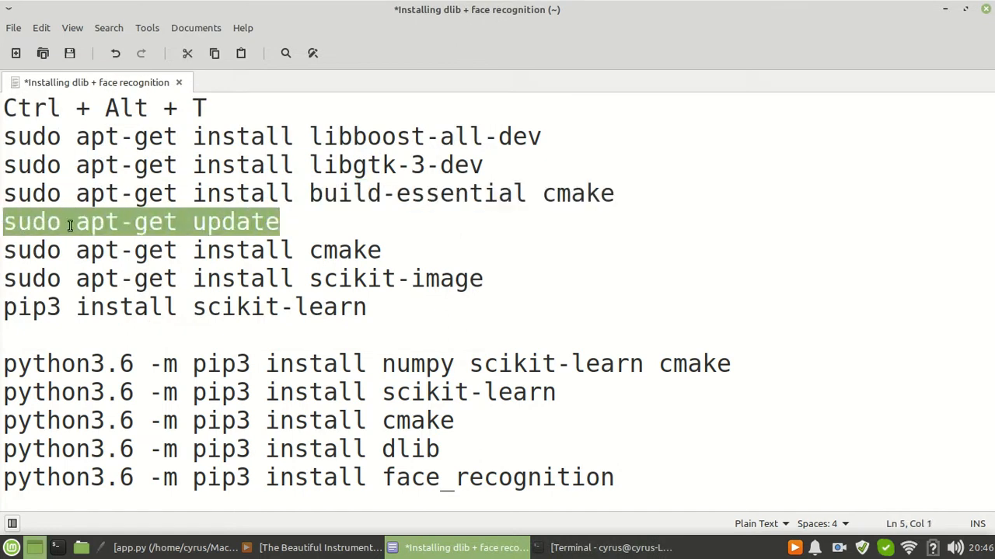
pyautogui.rightClick(70, 223)
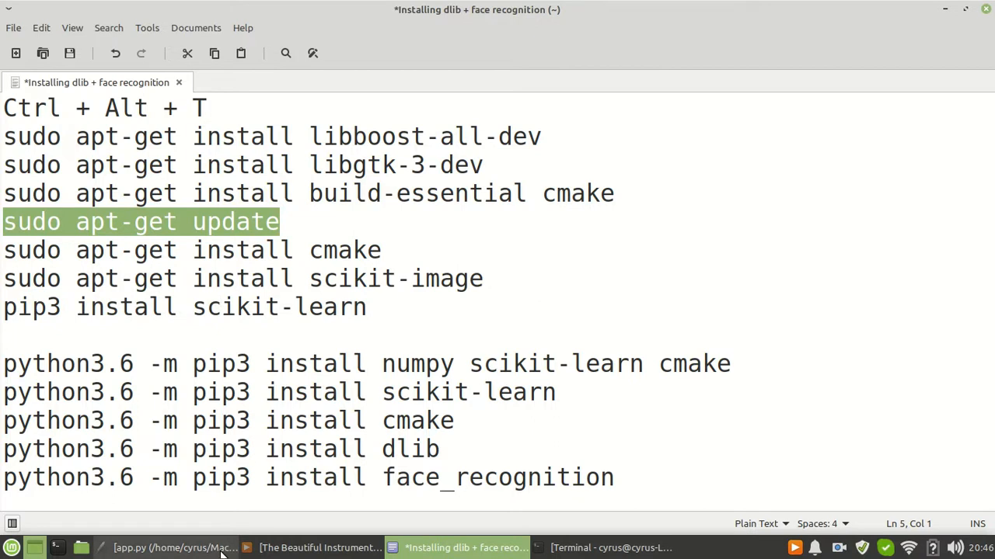
pyautogui.click(610, 547)
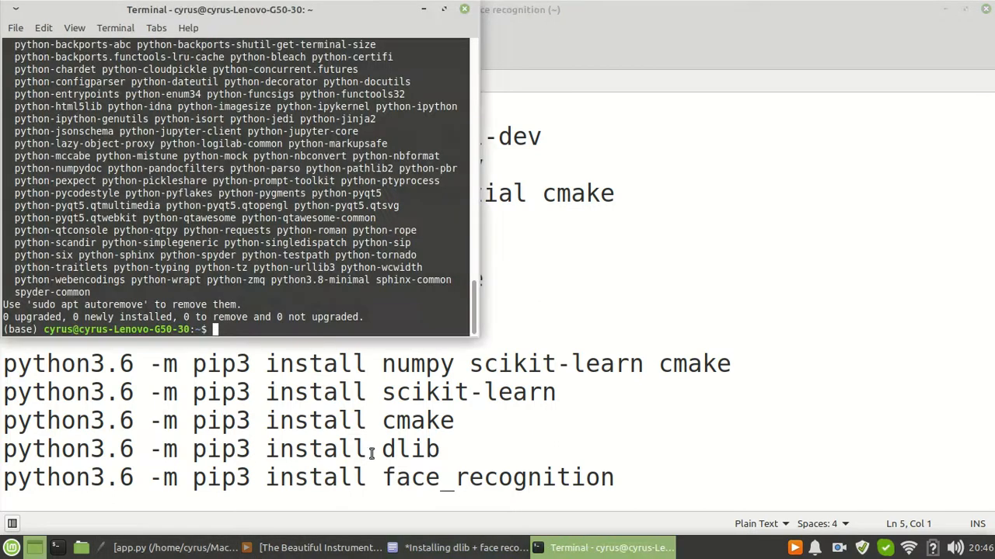
pyautogui.rightClick(371, 453)
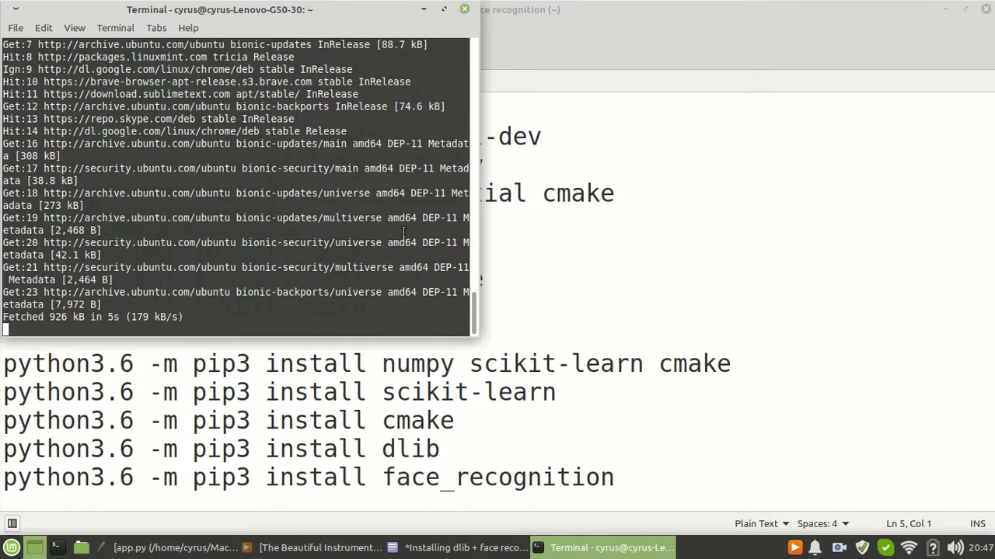
pyautogui.moveTo(235, 187)
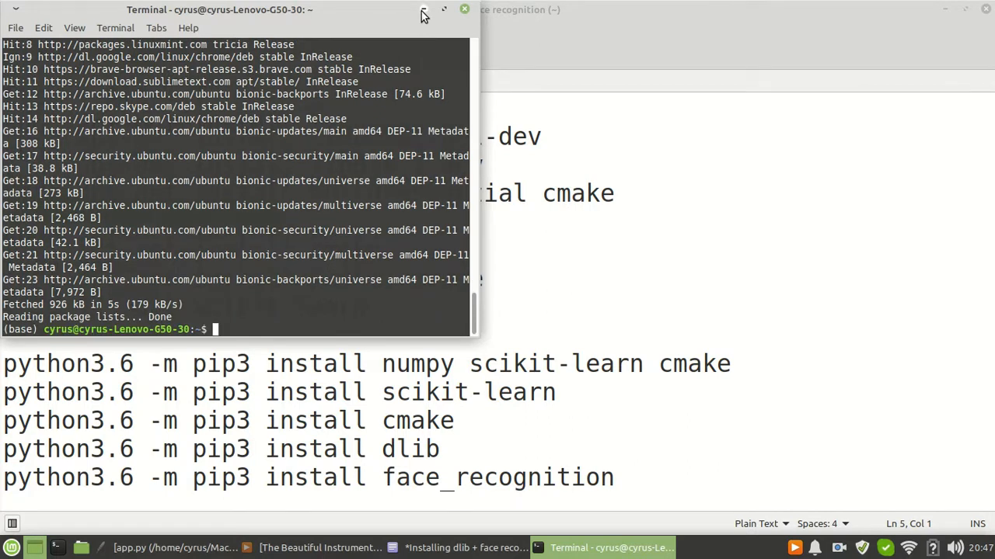
pyautogui.click(456, 548)
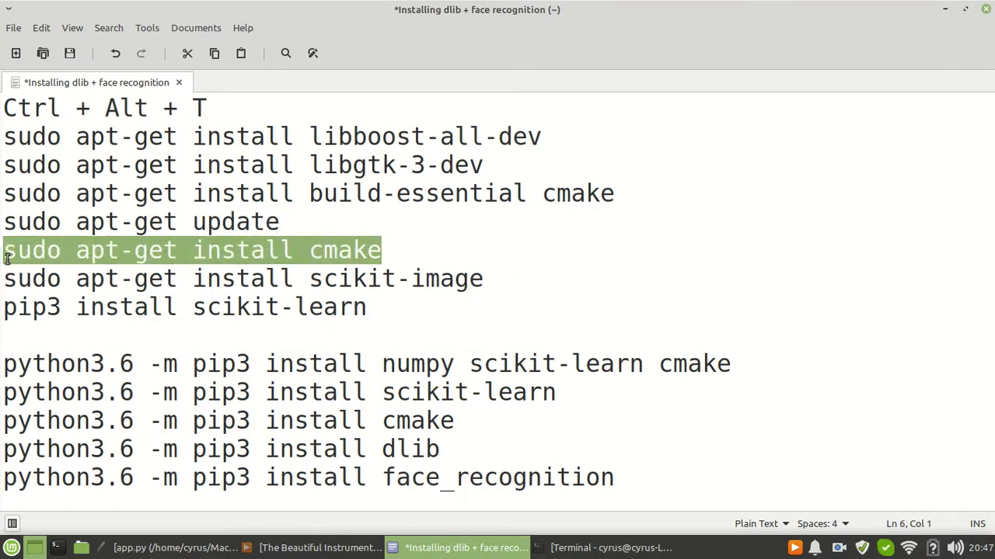
# - Copy 'sudo apt-get install cmake' from the notes and run it in Terminal
pyautogui.rightClick(190, 250)
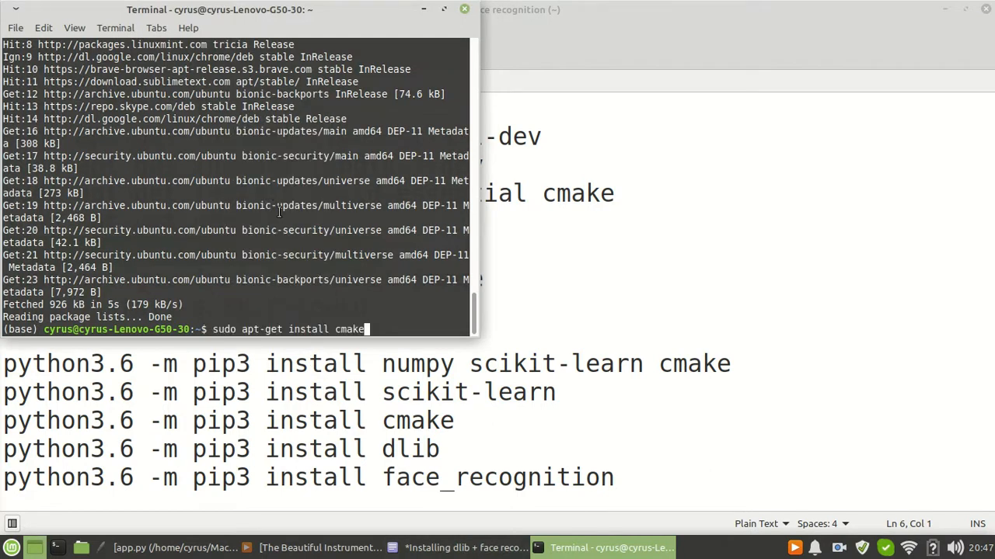
pyautogui.press('Return')
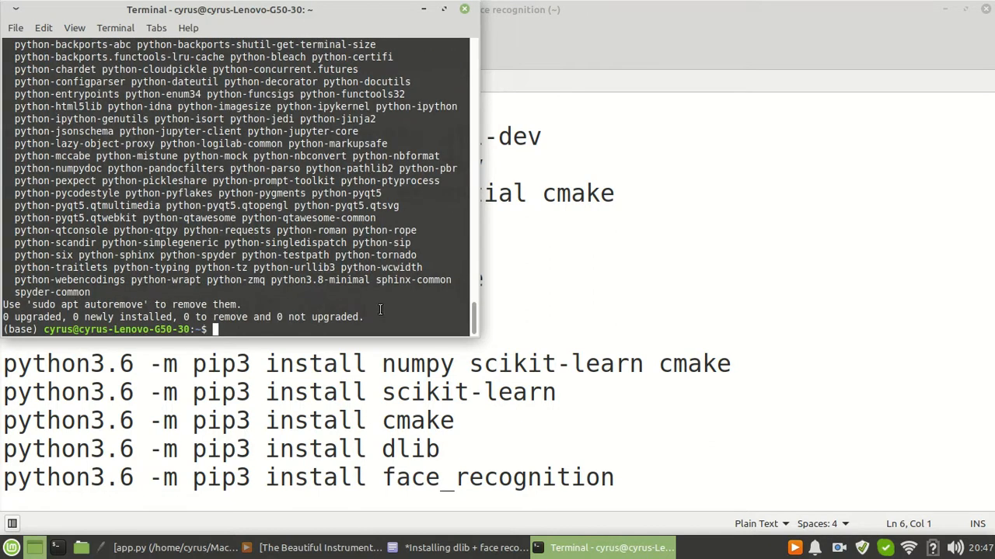
# - Select the scikit-image apt-get line in the notes for the failing install attempt
pyautogui.click(464, 548)
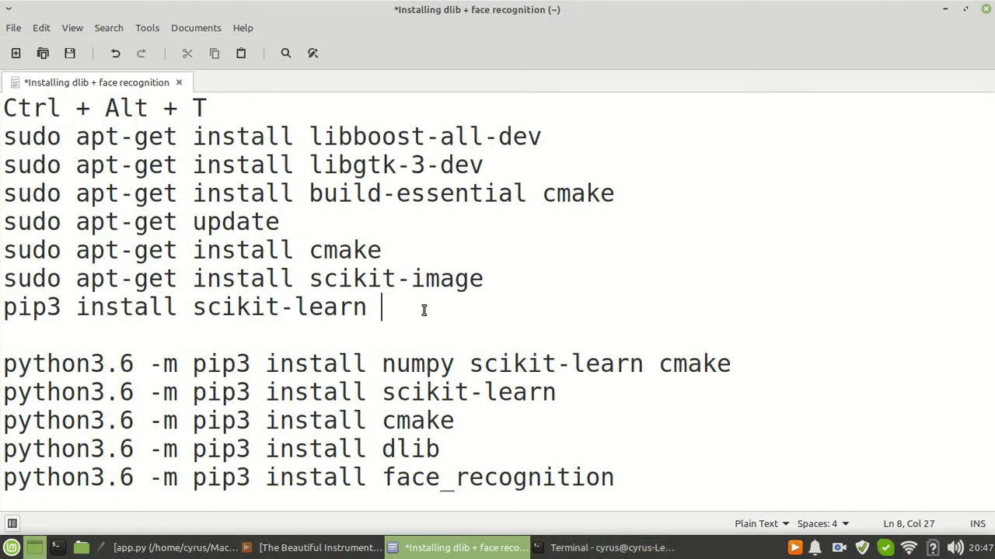
pyautogui.moveTo(148, 268)
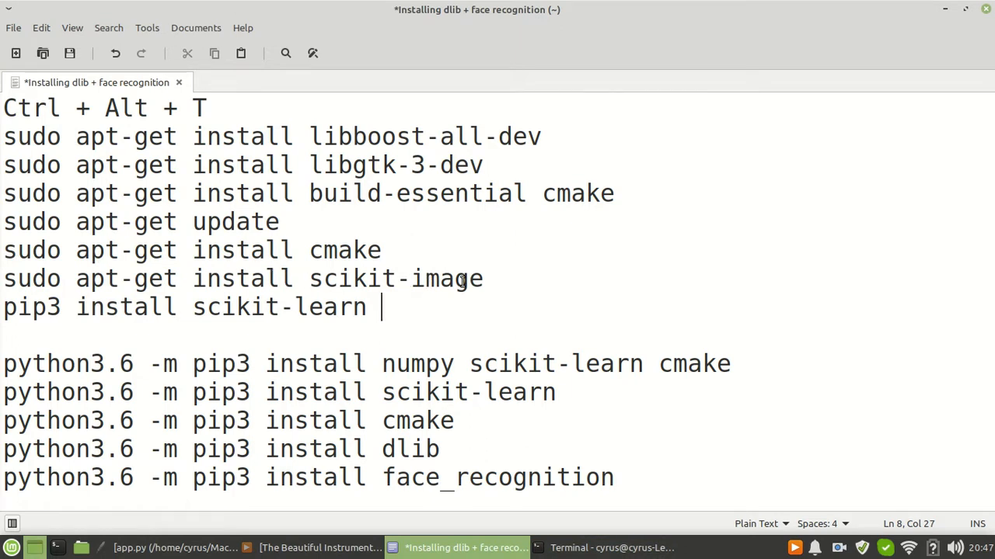
pyautogui.moveTo(486, 286)
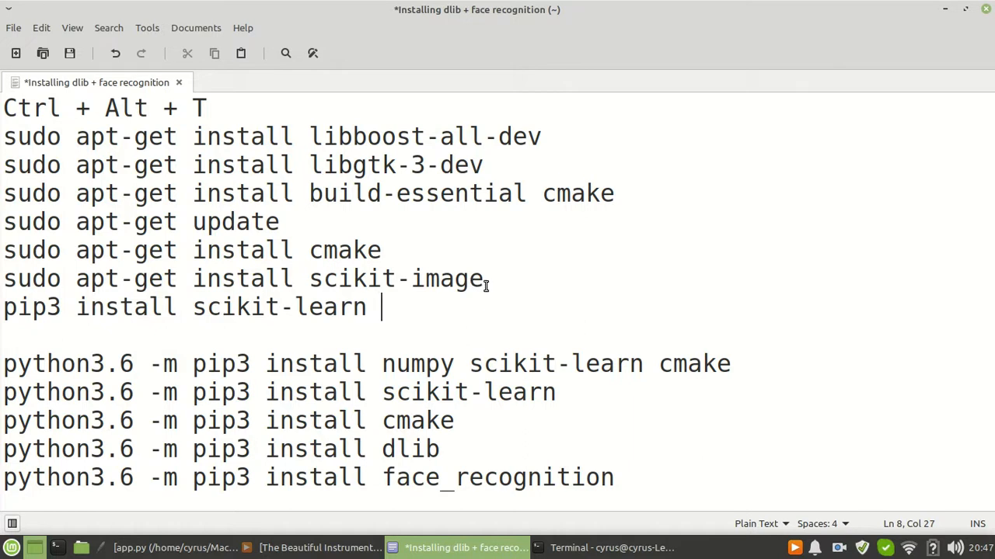
pyautogui.moveTo(602, 499)
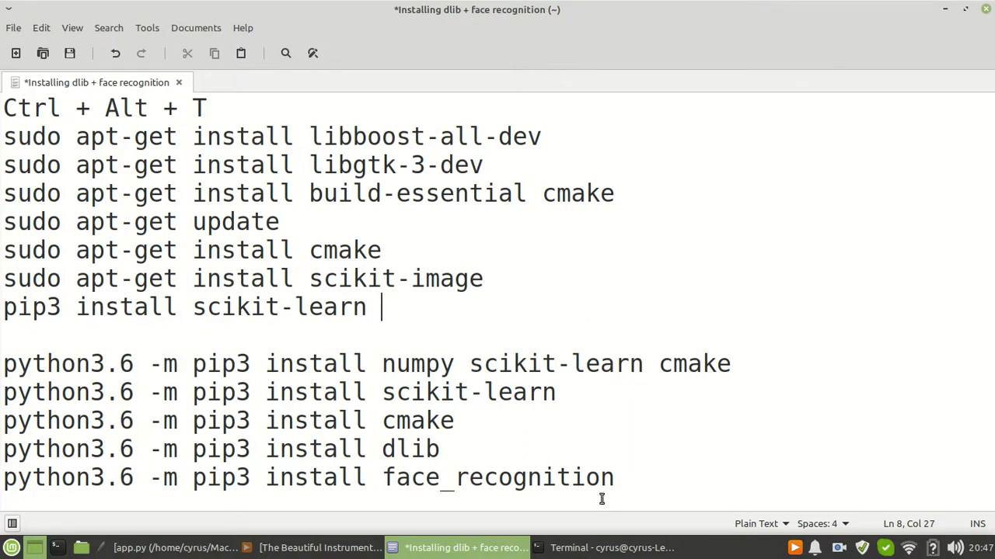
pyautogui.moveTo(426, 277)
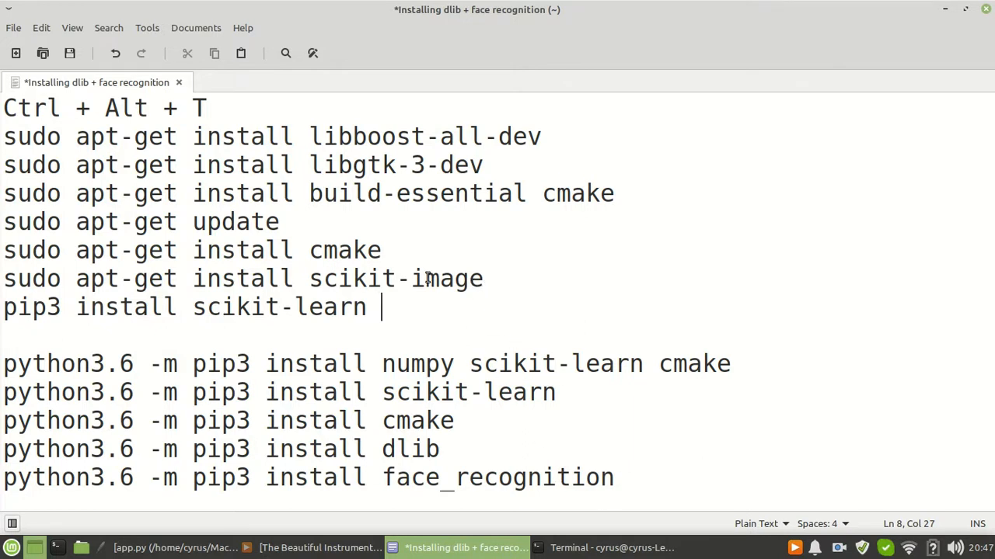
pyautogui.moveTo(421, 299)
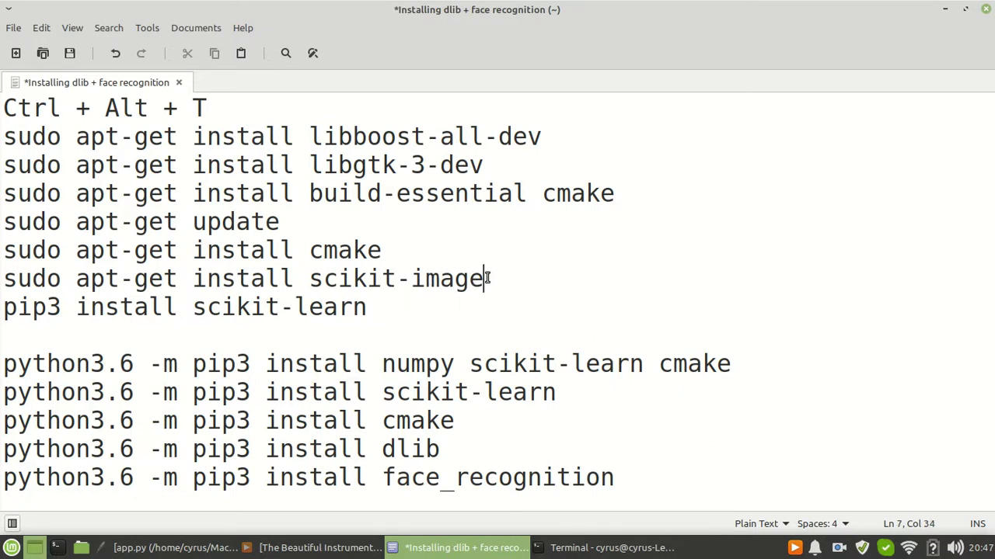
pyautogui.tripleClick(233, 279)
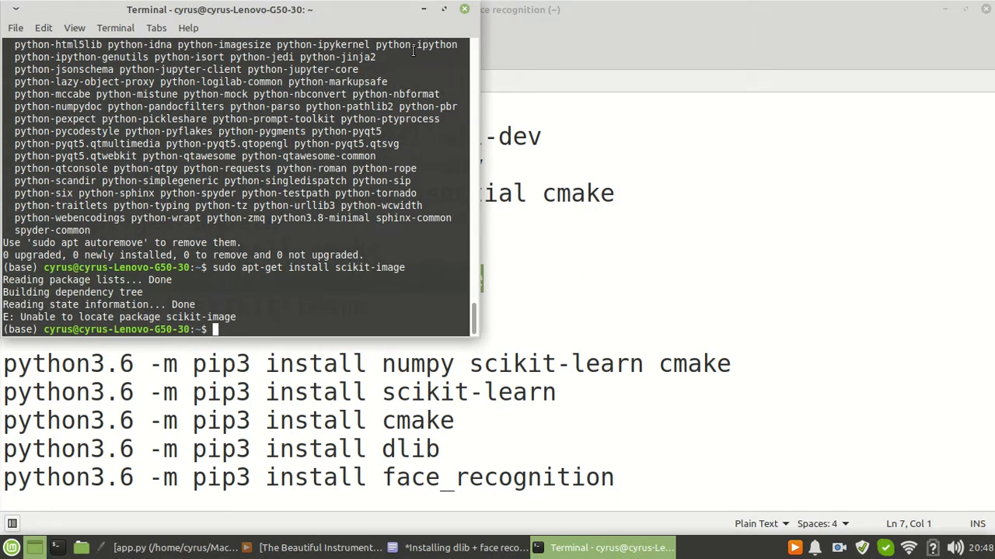
pyautogui.click(458, 548)
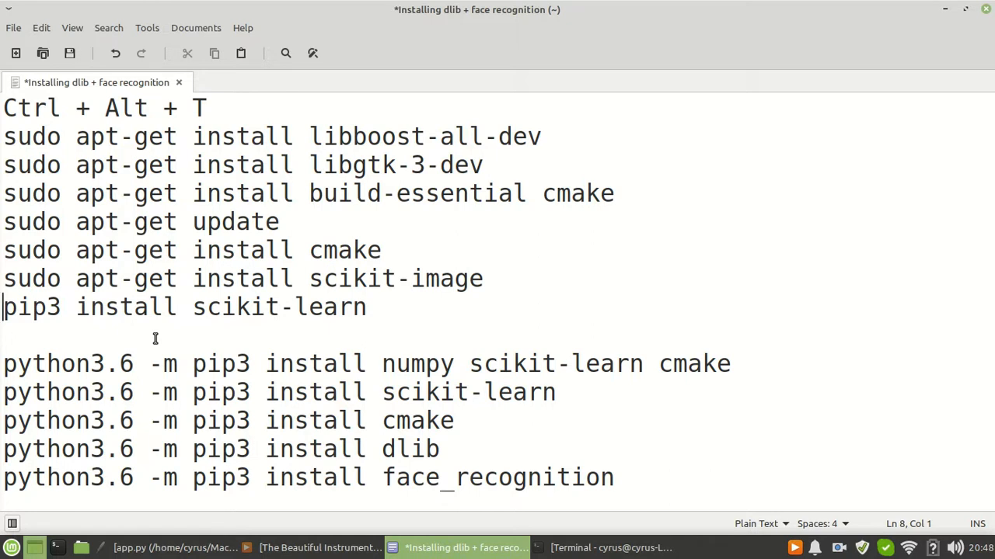
pyautogui.moveTo(155, 365)
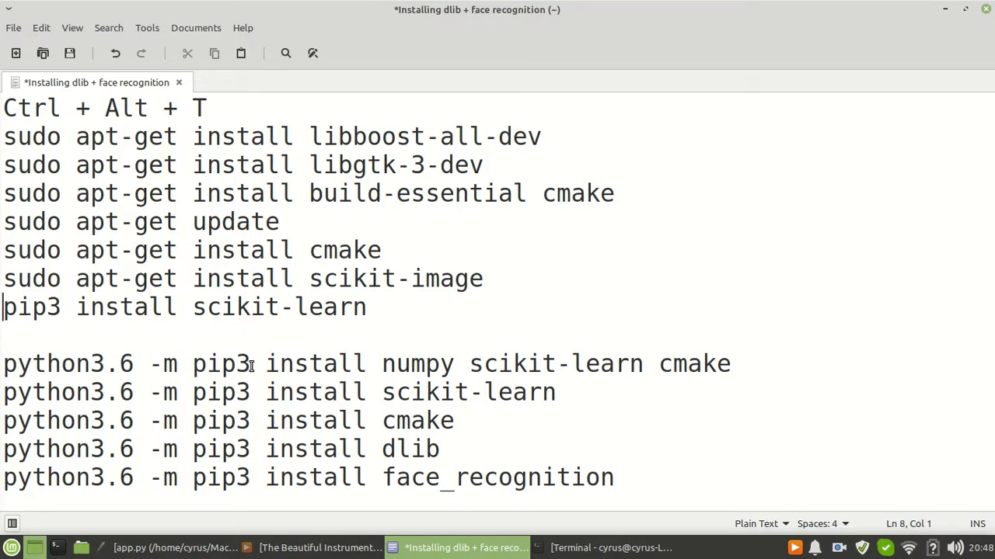
pyautogui.moveTo(102, 312)
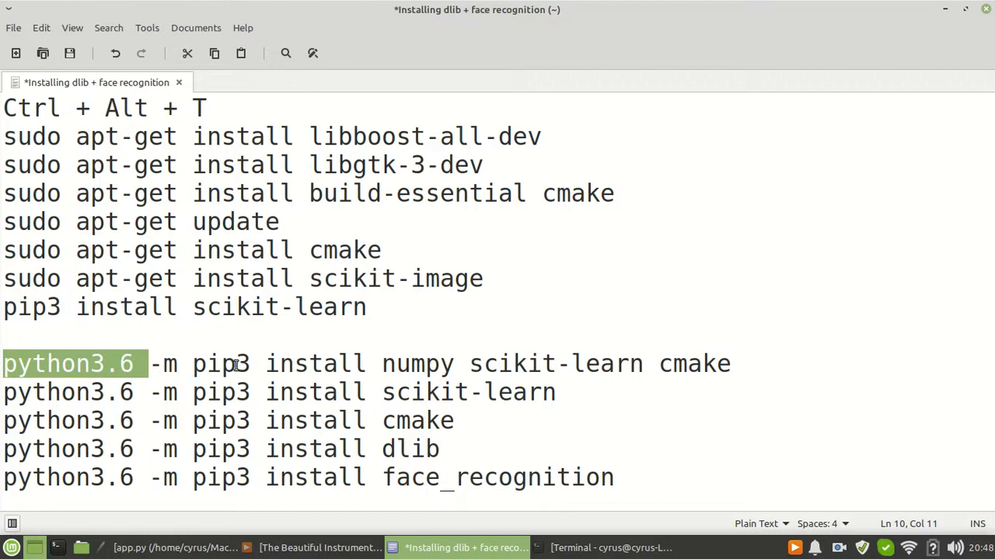
pyautogui.moveTo(614, 364)
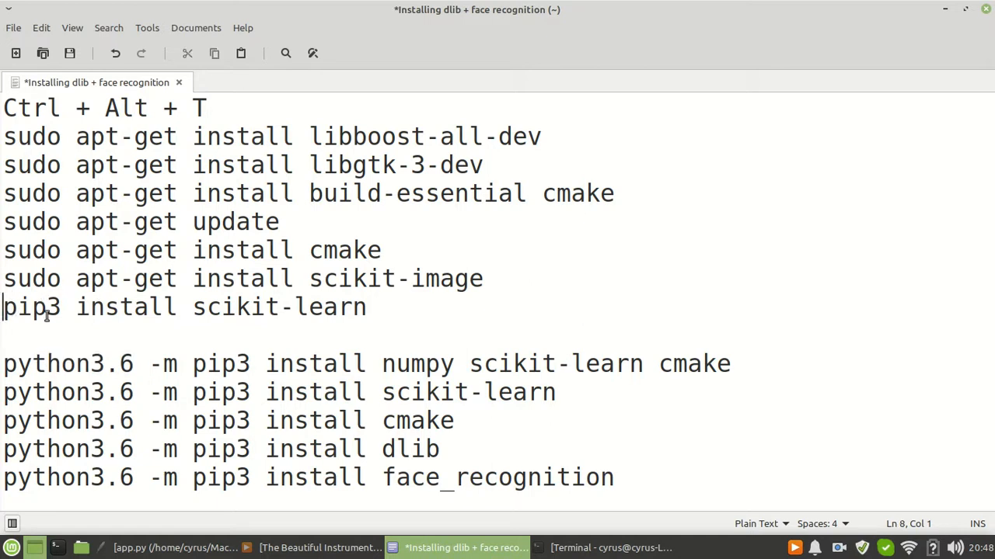
pyautogui.moveTo(123, 345)
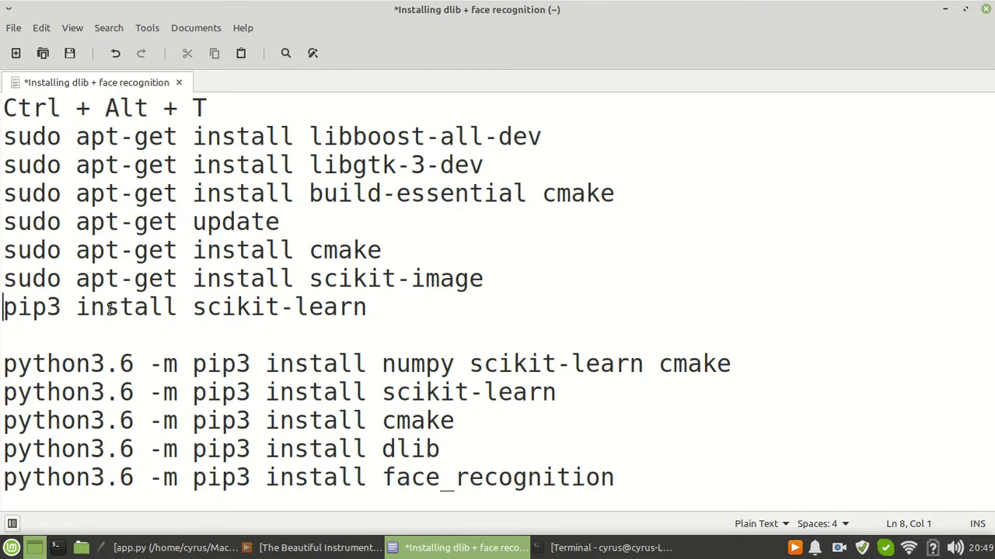
pyautogui.moveTo(325, 346)
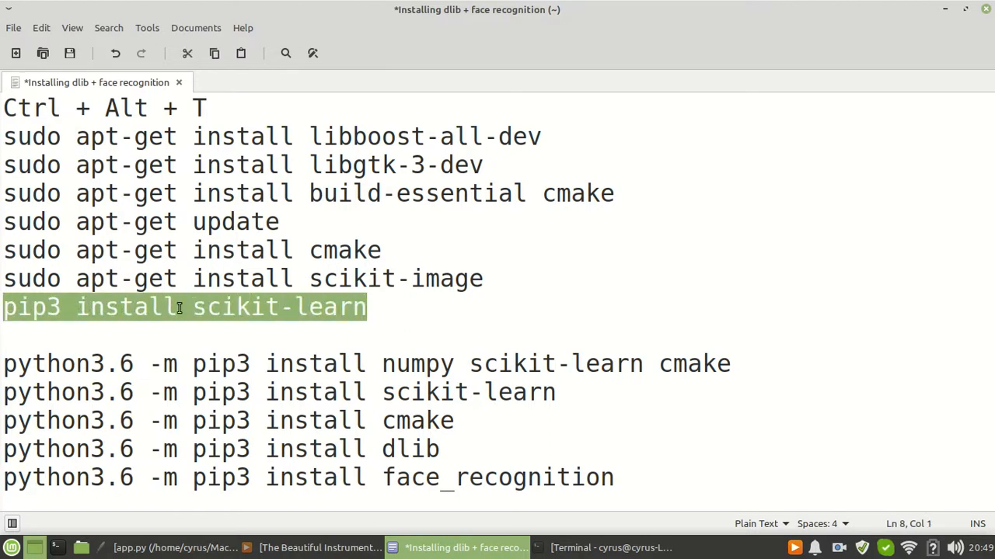
pyautogui.rightClick(179, 307)
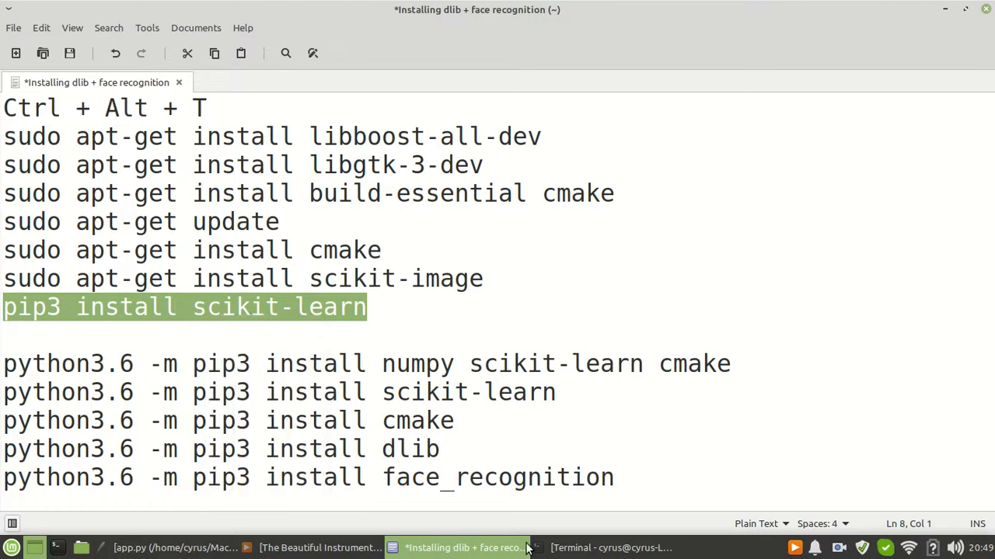
# - Run python3.6 -m pip3 install scikit-learn, then rerun it with pip after the pip3 failure
pyautogui.click(611, 547)
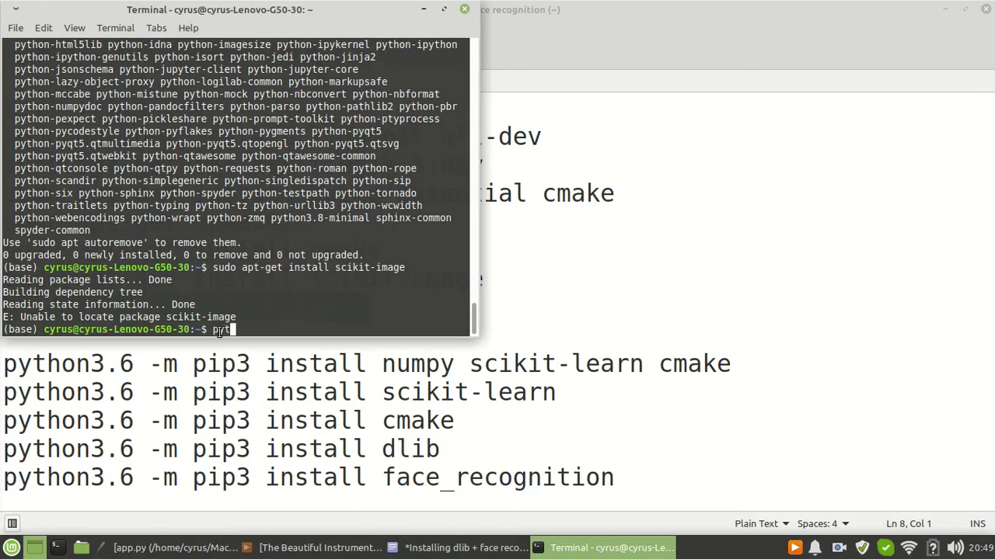
pyautogui.write('ython')
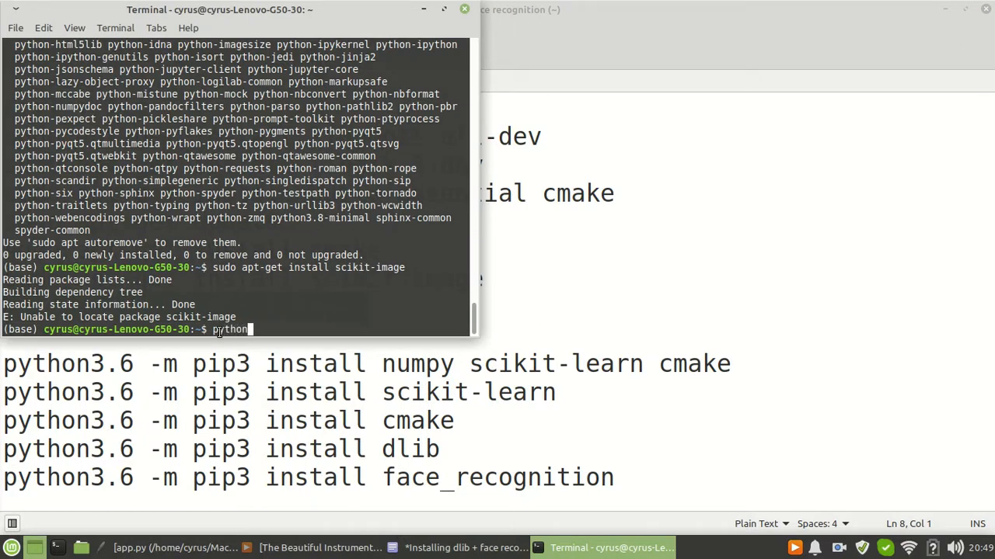
pyautogui.write('3.6 -m')
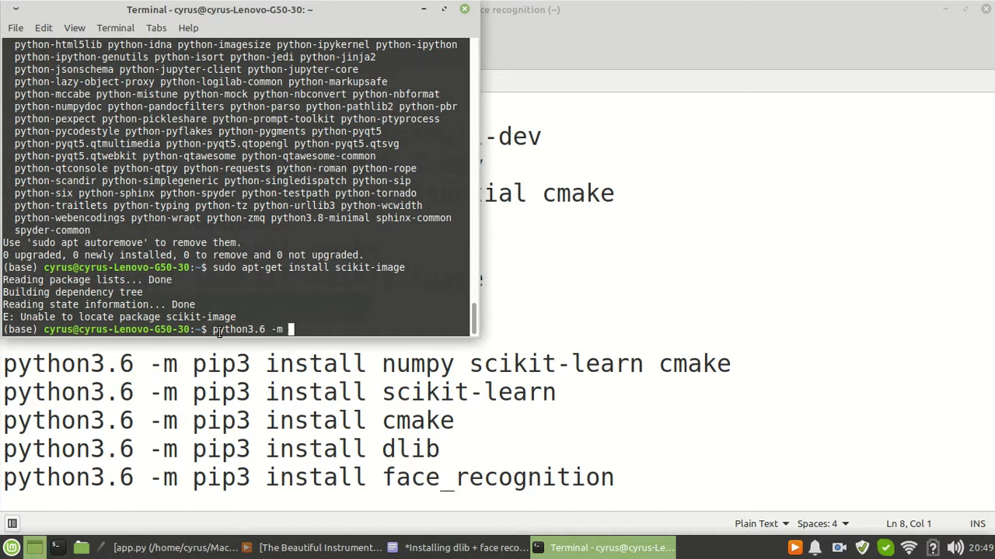
pyautogui.rightClick(291, 330)
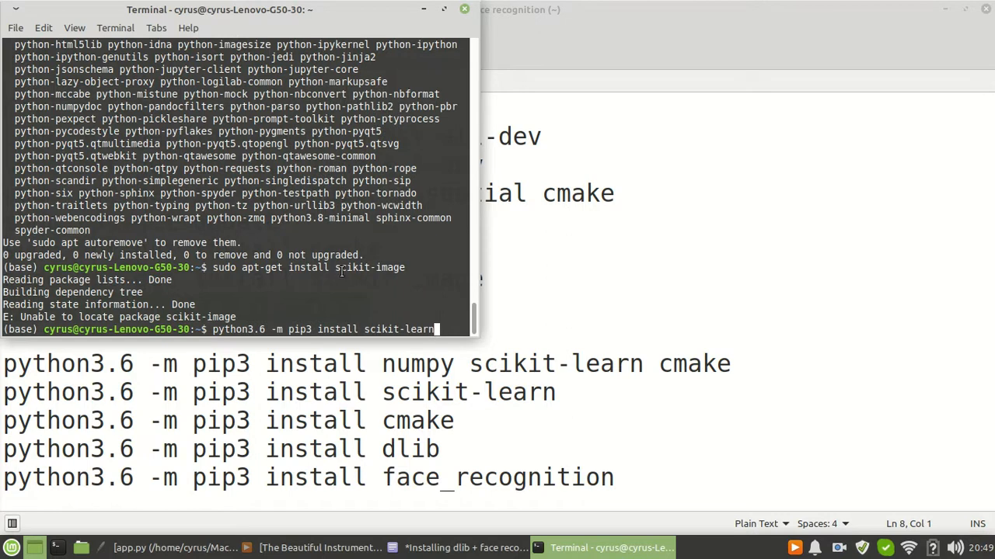
pyautogui.press('Return')
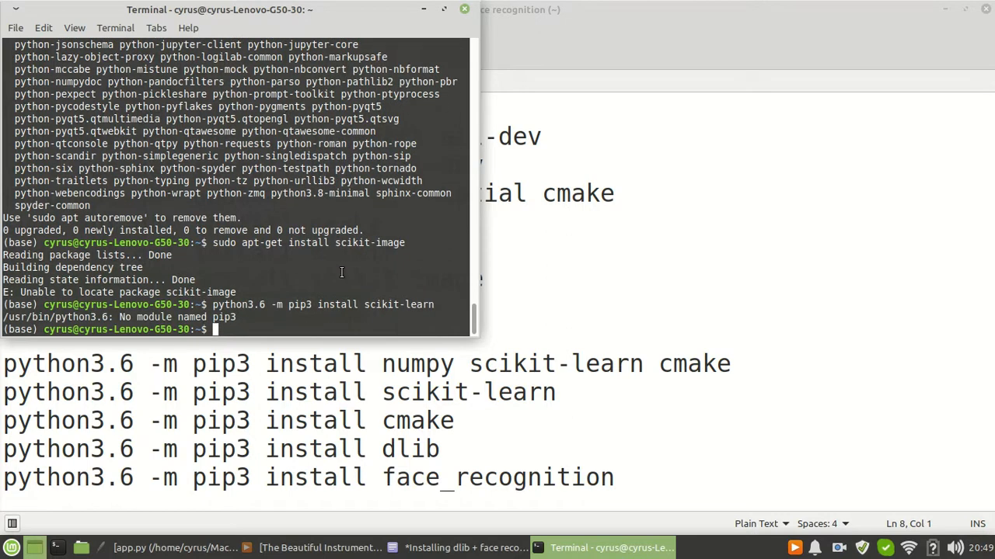
pyautogui.moveTo(294, 320)
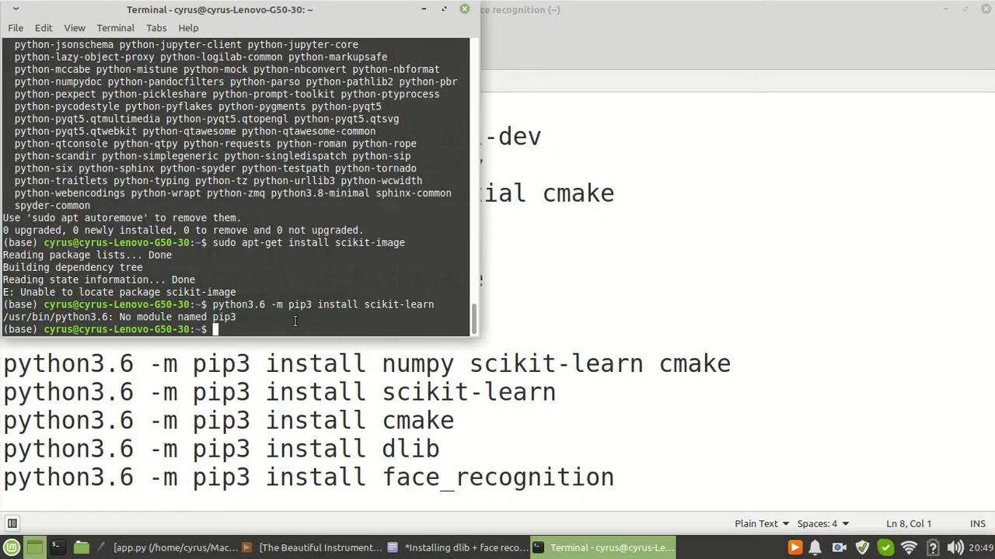
pyautogui.write('python3.6 -m pip3 install scikit-learn')
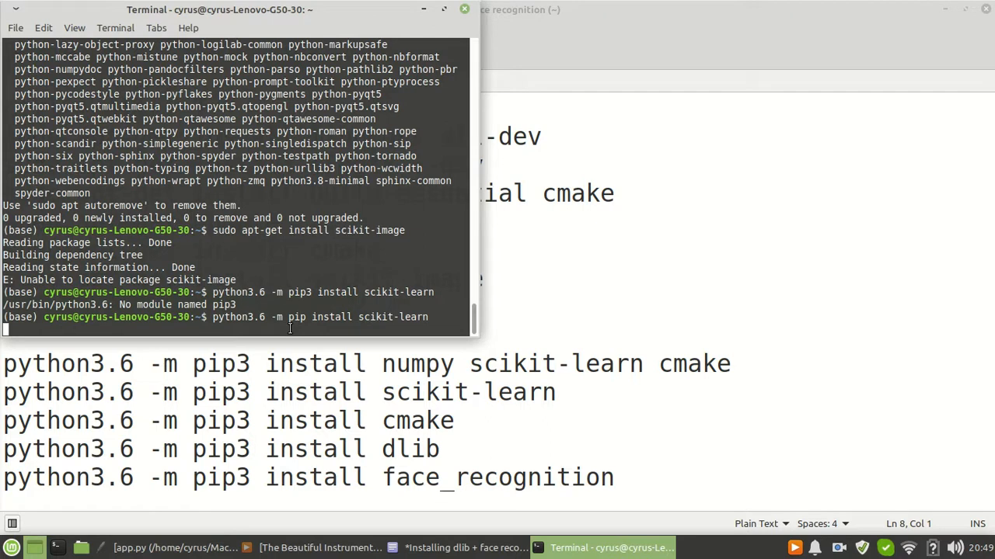
pyautogui.press('Return')
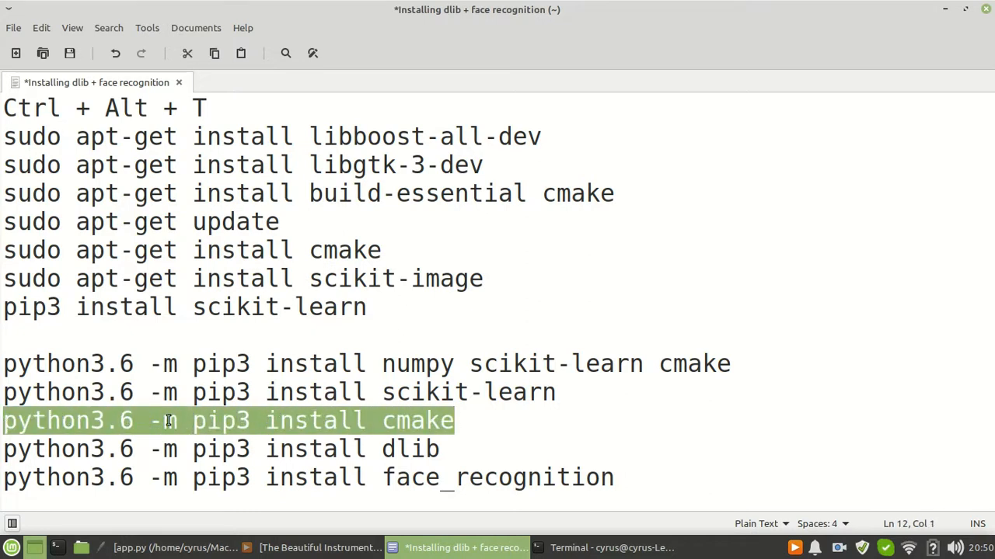
pyautogui.moveTo(560, 537)
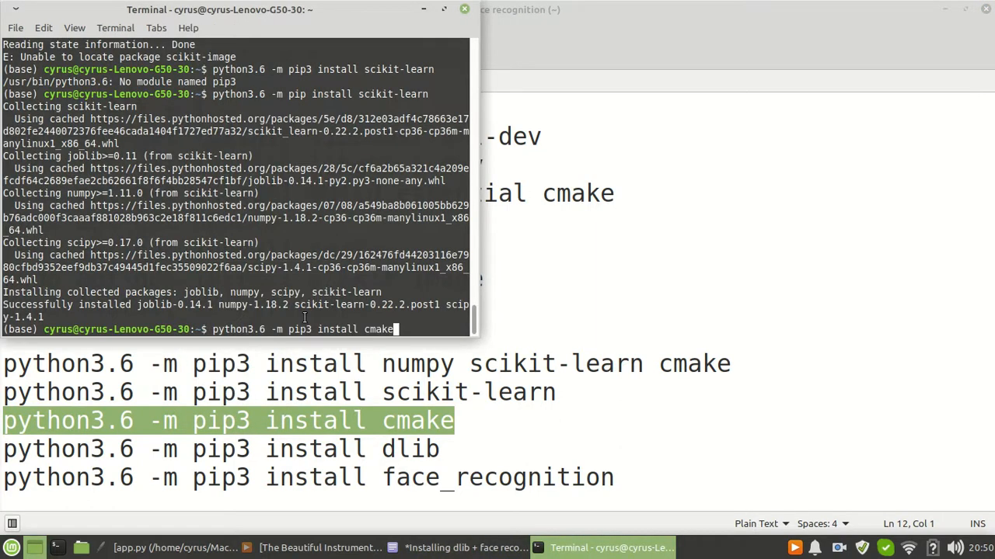
# - Run python3.6 -m pip3 install cmake, then the pip form to install cmake 3.17.1
pyautogui.press('Return')
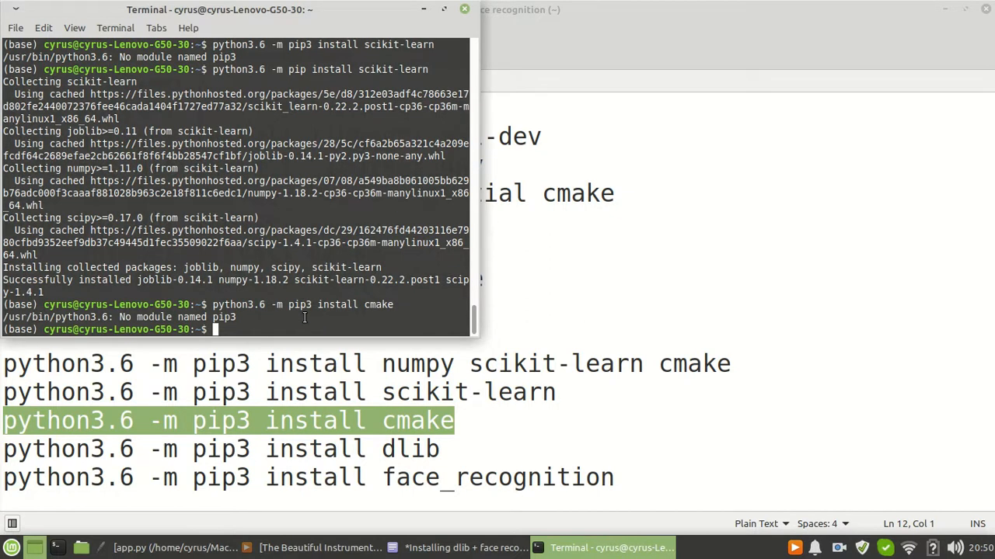
pyautogui.write('python3.6 -m pip3 install cmake')
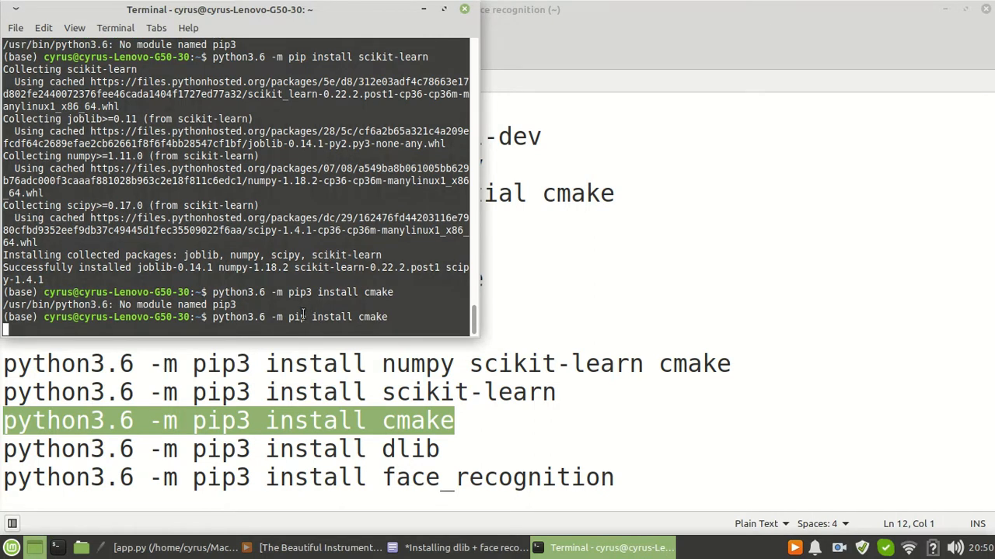
pyautogui.press('Return')
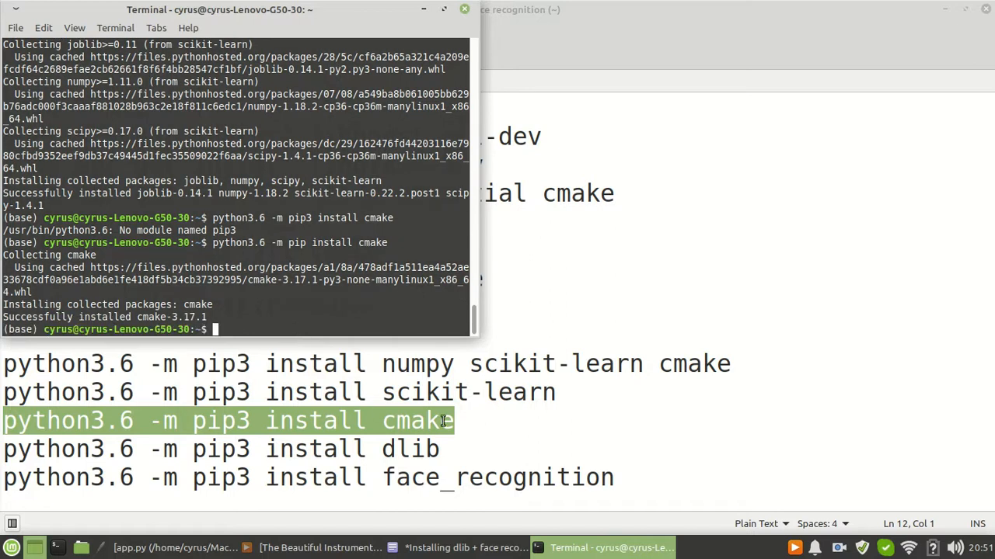
# - Check the dlib line in the notes, then run the pip3 and pip forms of python3.6 -m pip install dlib
pyautogui.click(455, 548)
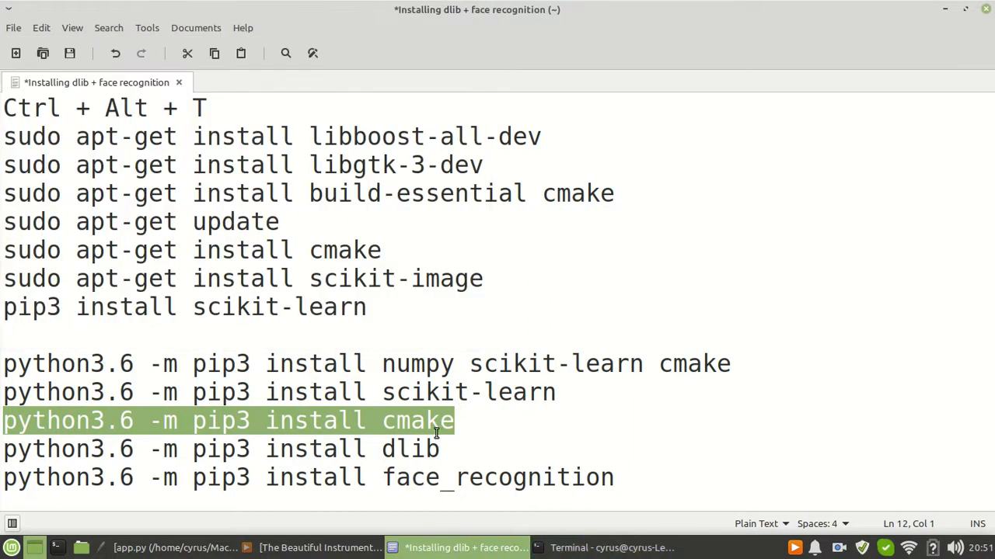
pyautogui.click(16, 448)
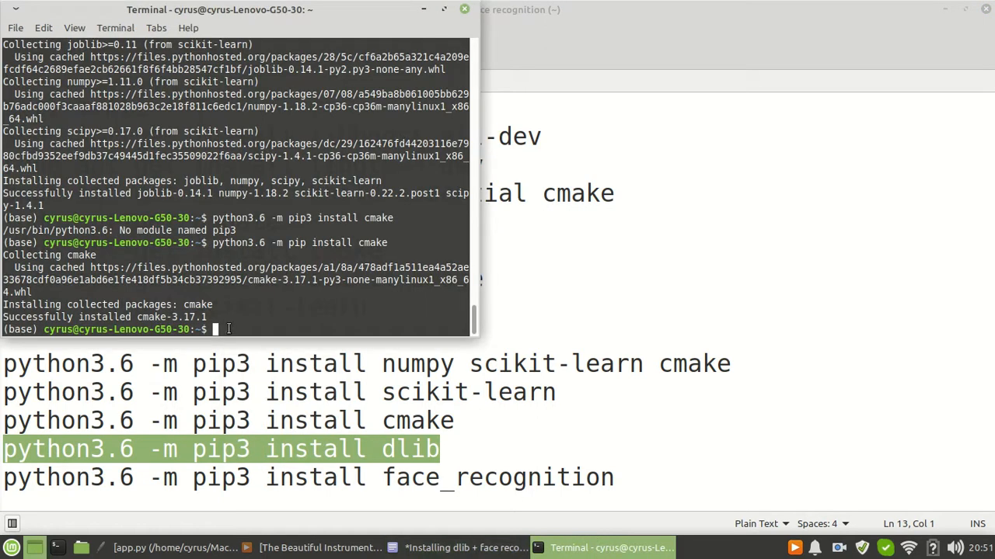
pyautogui.write('python3.6 -m pip3 install dlib')
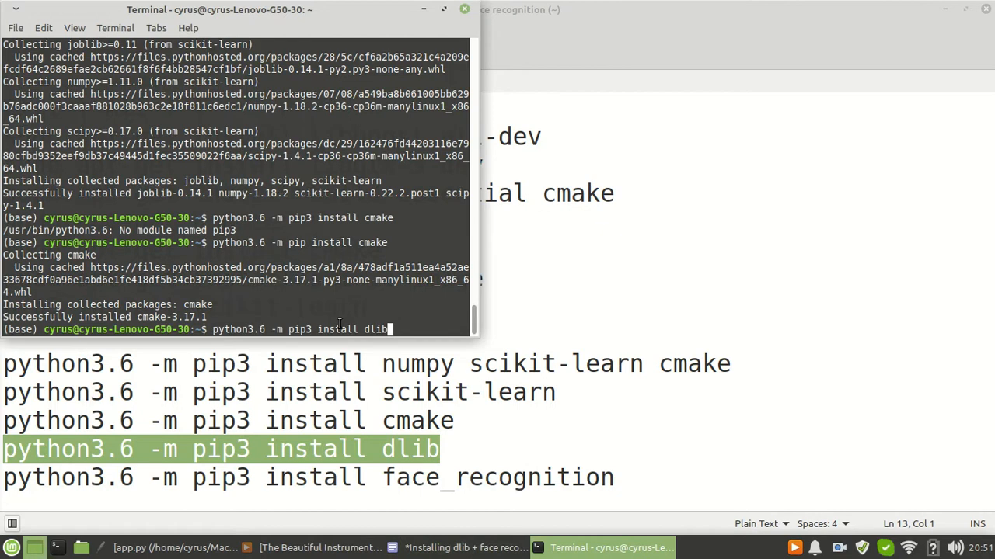
pyautogui.press('Return')
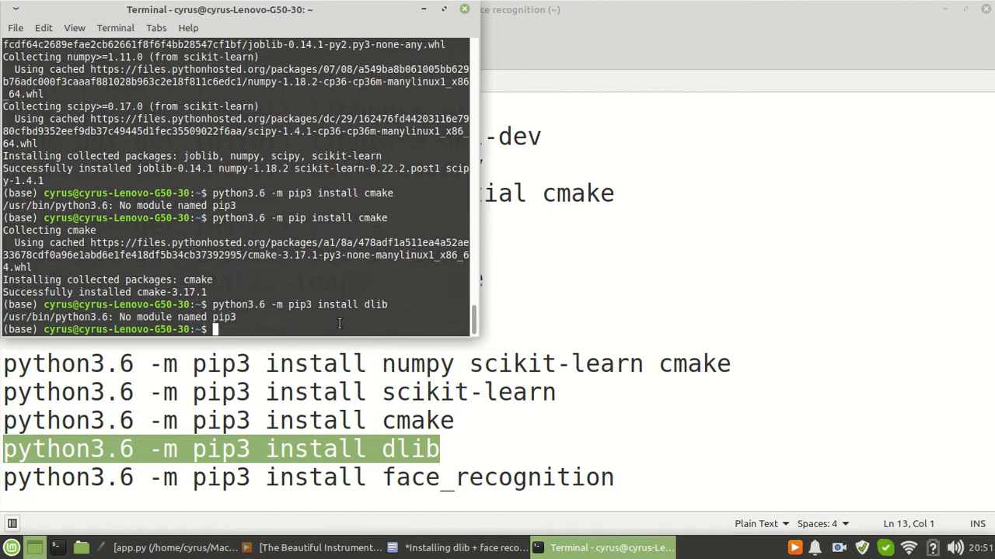
pyautogui.write('python3.6 -m pip3 install dlib')
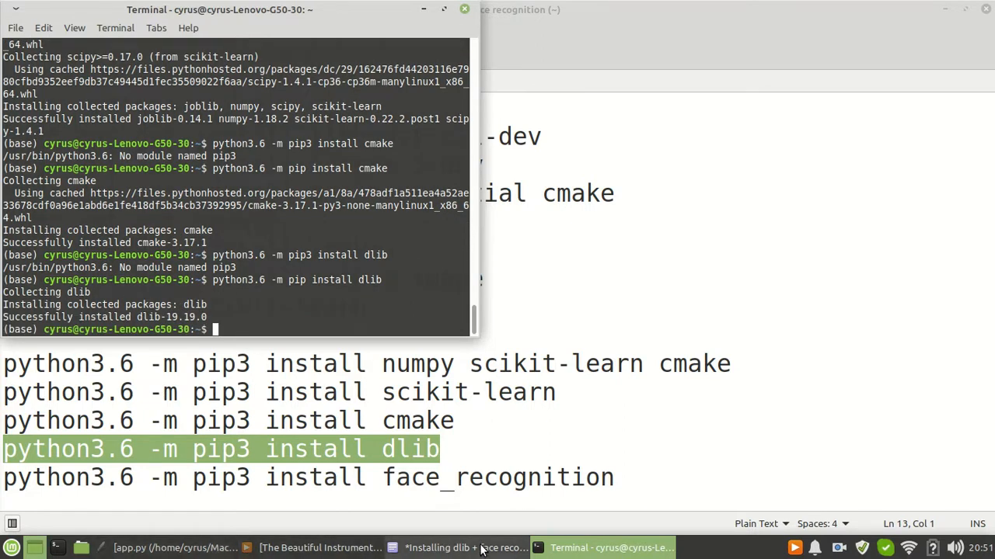
# - Check the notes, then run python3.6 -m pip3 install face_recognition in Terminal
pyautogui.click(464, 548)
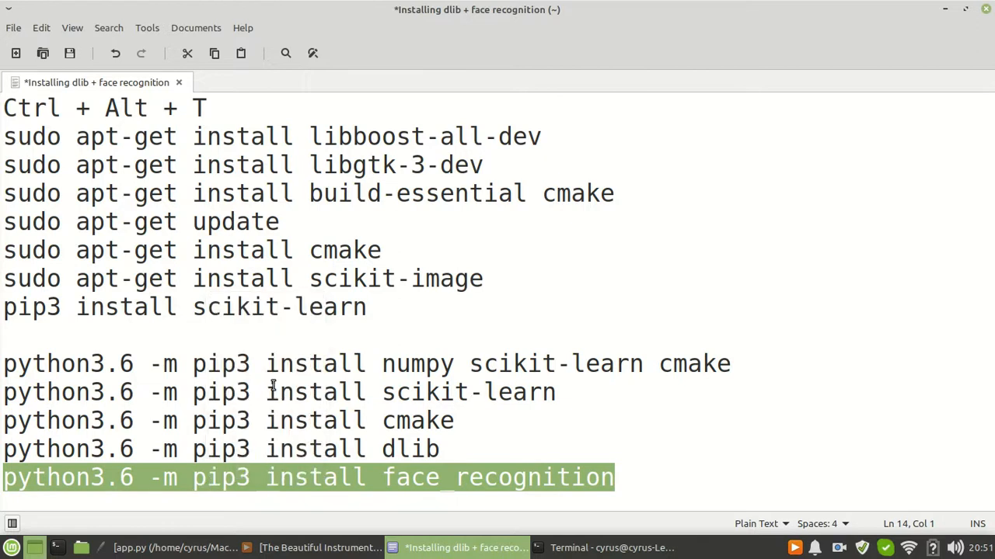
pyautogui.click(611, 548)
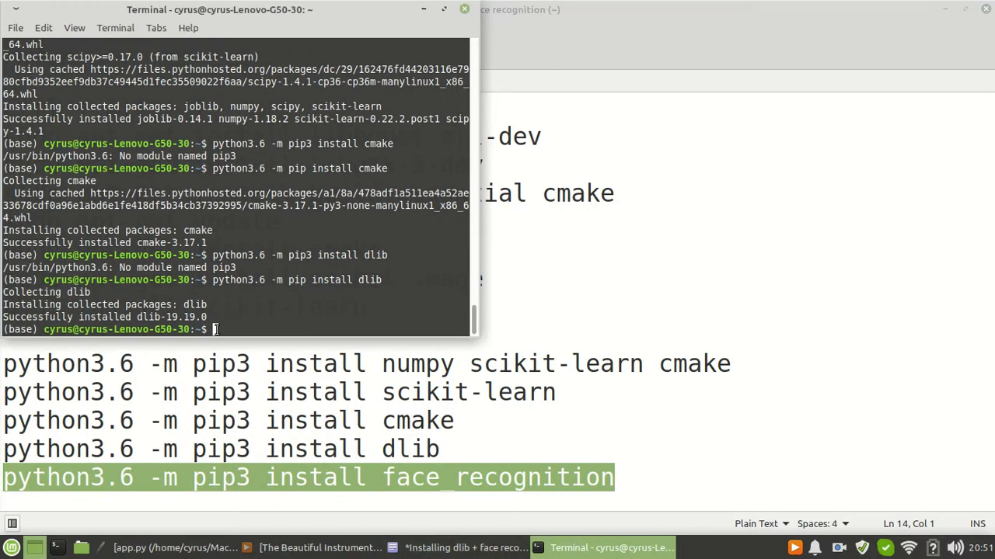
pyautogui.write('python3.6 -m pip3 install face_recognition')
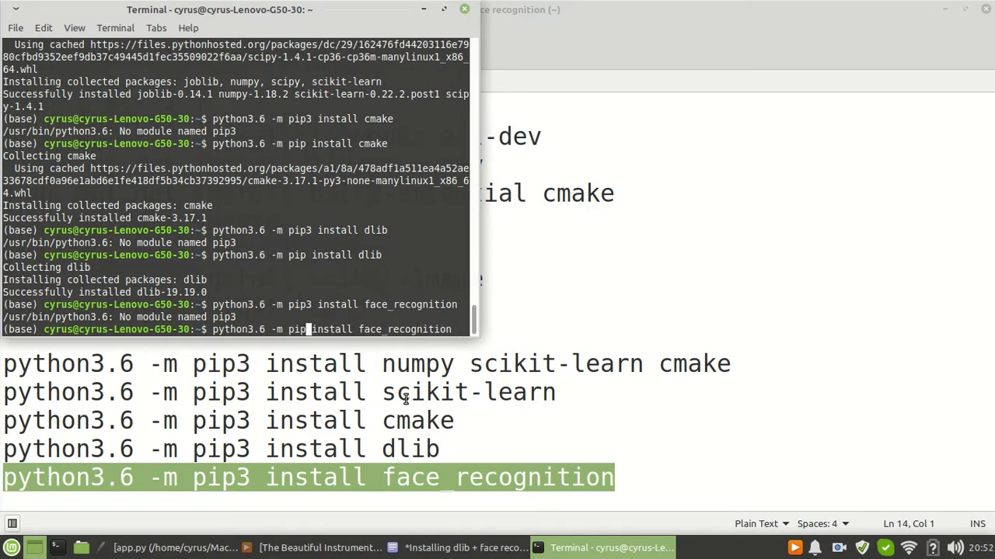
pyautogui.press('Return')
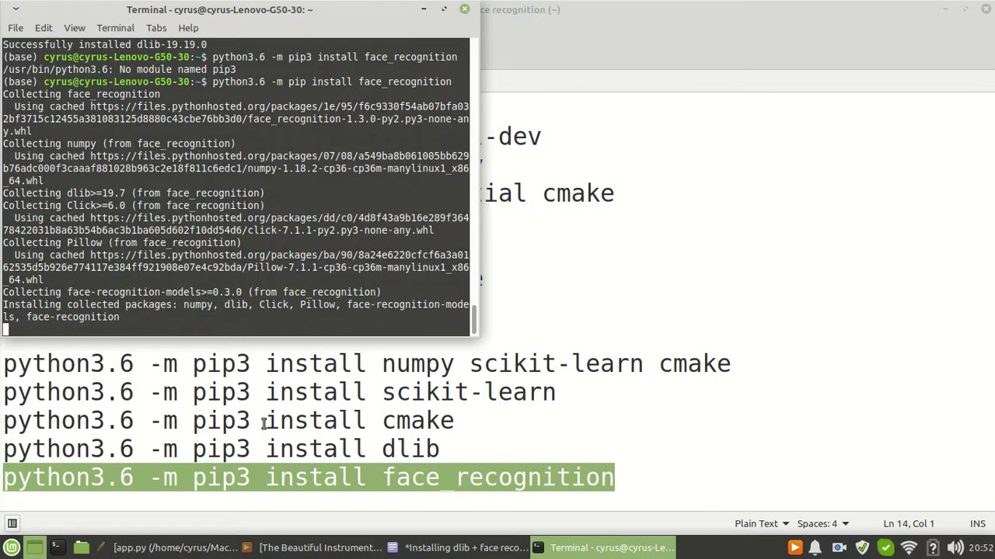
pyautogui.moveTo(250, 392)
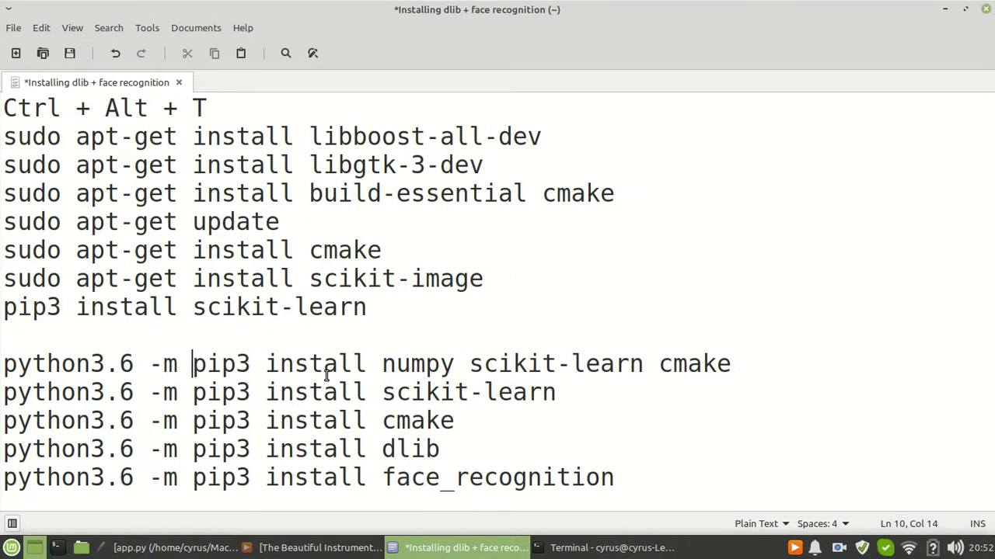
pyautogui.moveTo(524, 536)
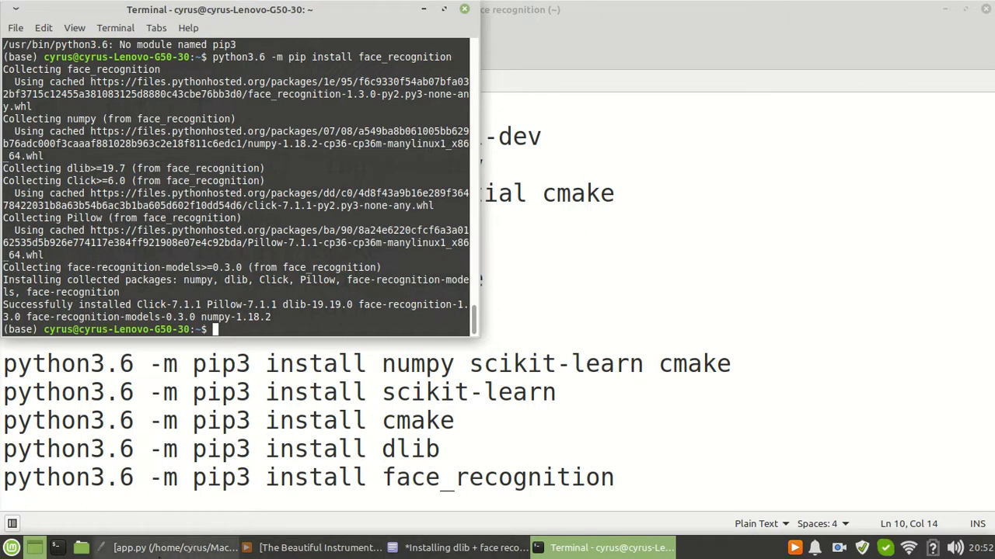
# - In app.py, start typing face_recognition. to confirm it autocompletes as a module, then erase the test line
pyautogui.click(174, 547)
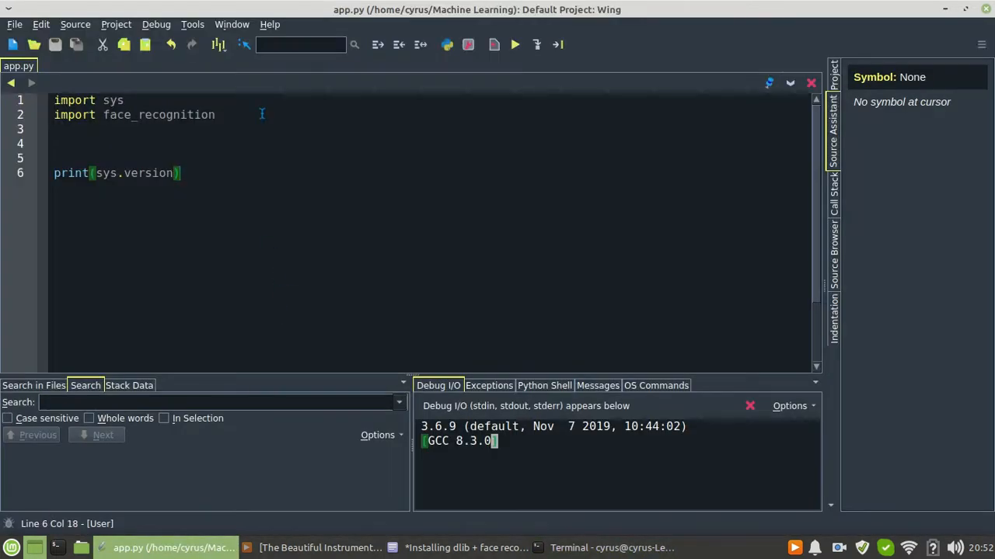
pyautogui.click(215, 114)
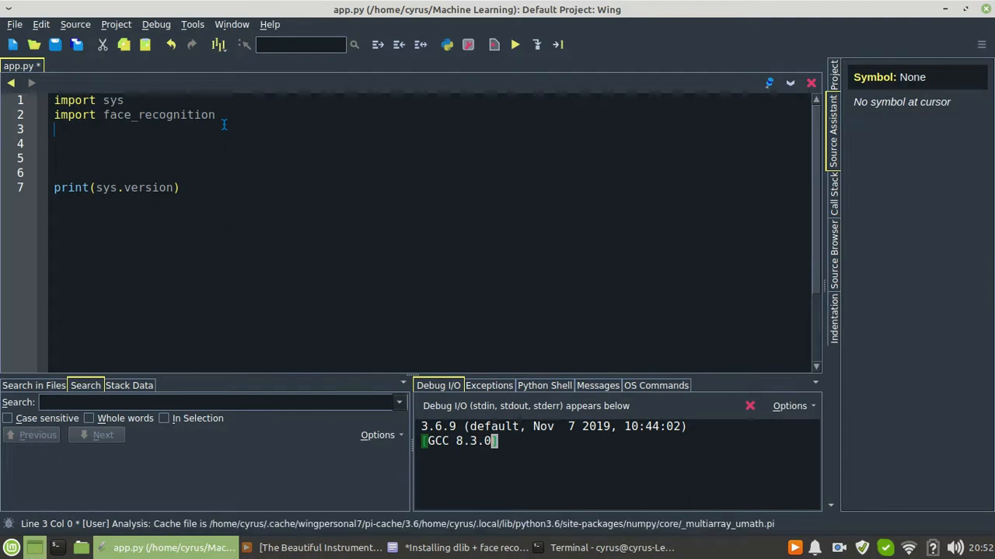
pyautogui.write('face_recognition')
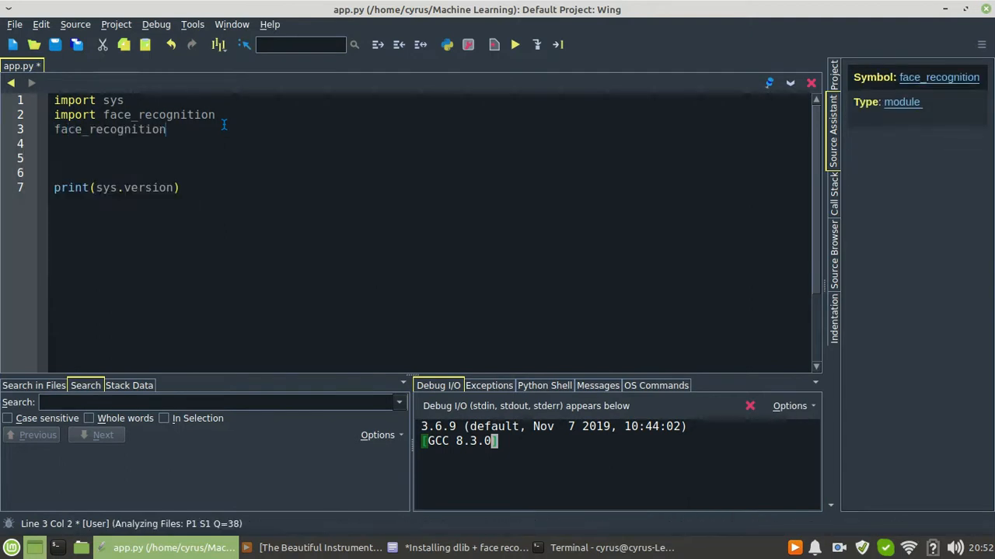
pyautogui.write('.')
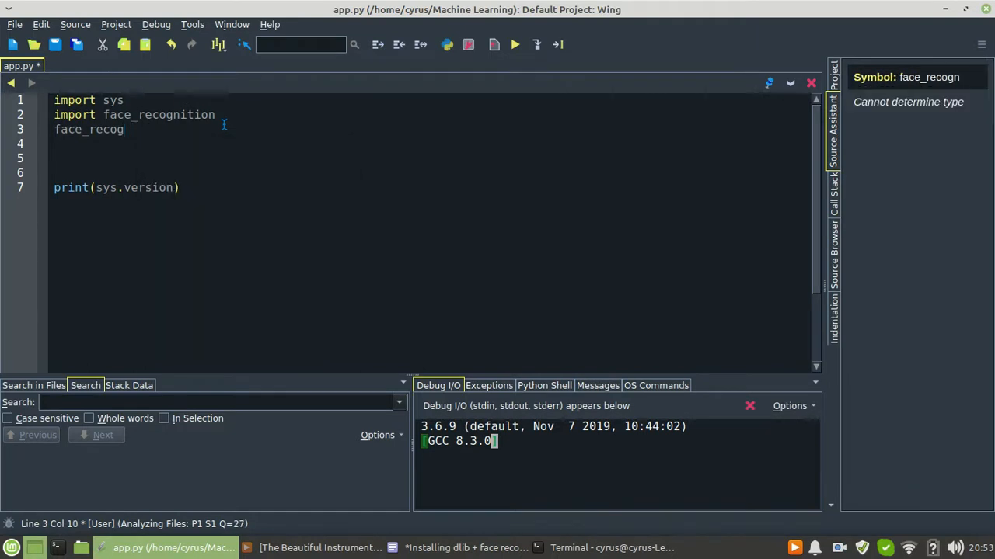
pyautogui.press('BackSpace')
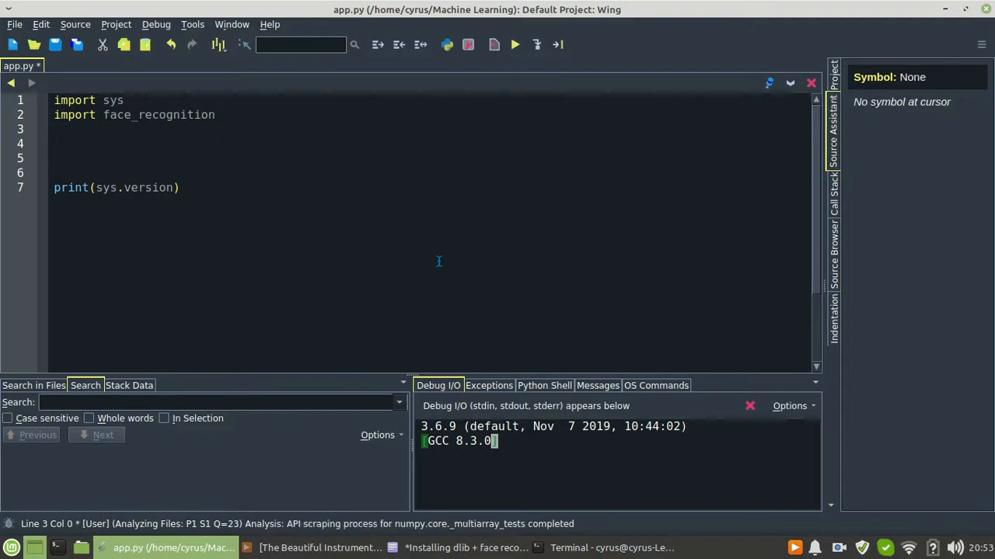
pyautogui.moveTo(447, 245)
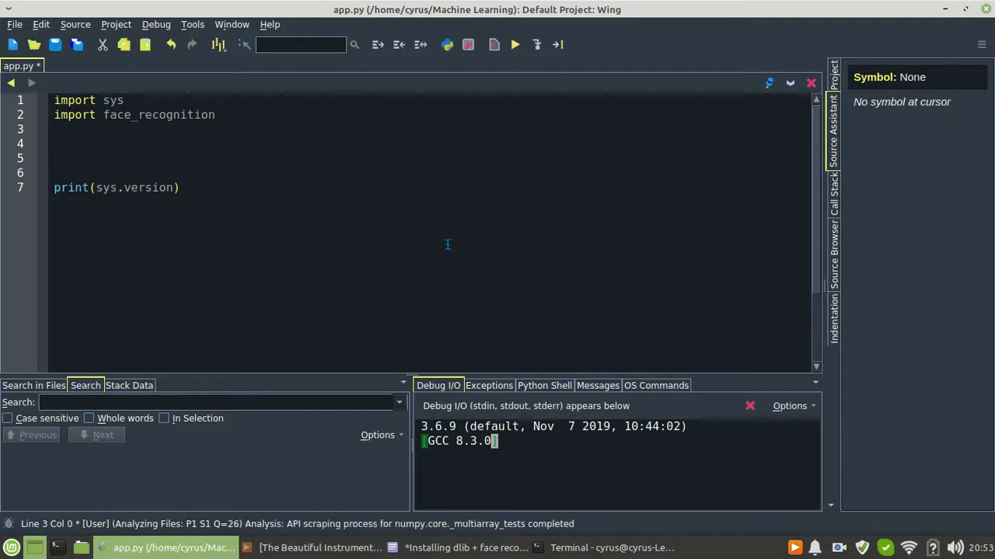